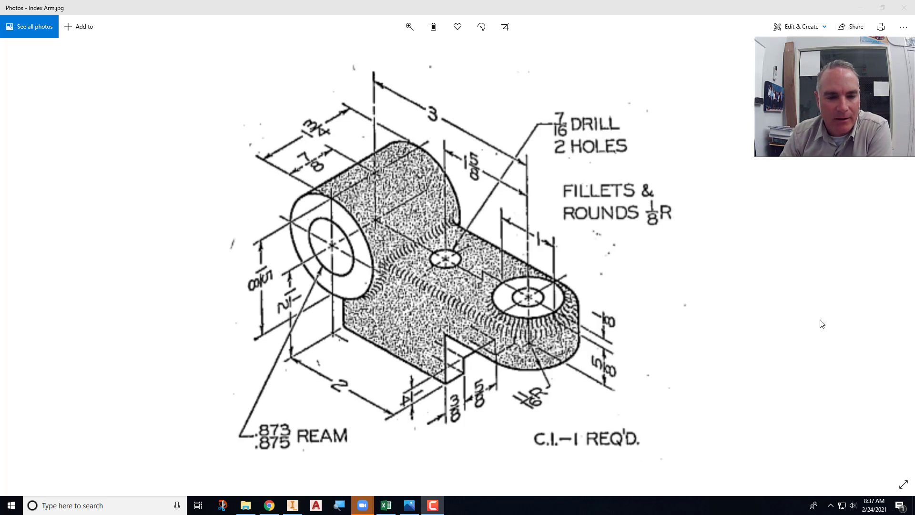
{"action": "mouse_move", "coordinate": [486, 277]}
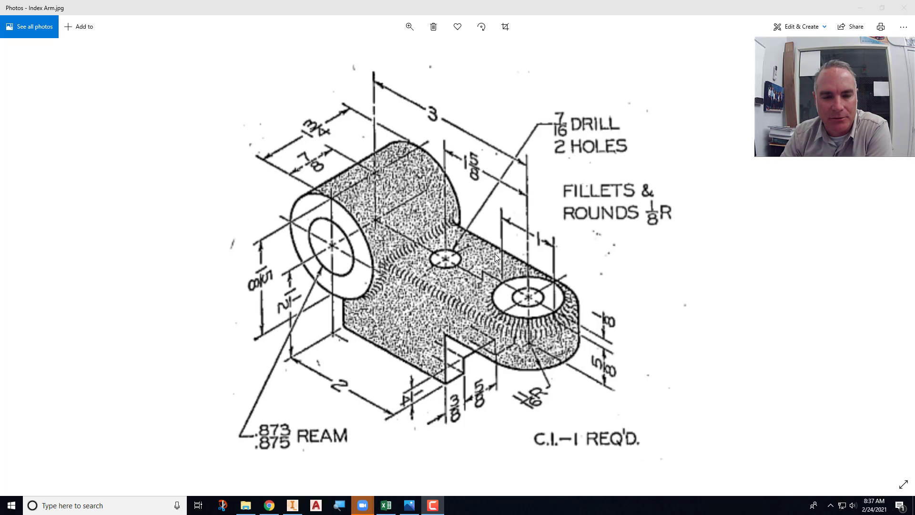
{"action": "mouse_move", "coordinate": [448, 291]}
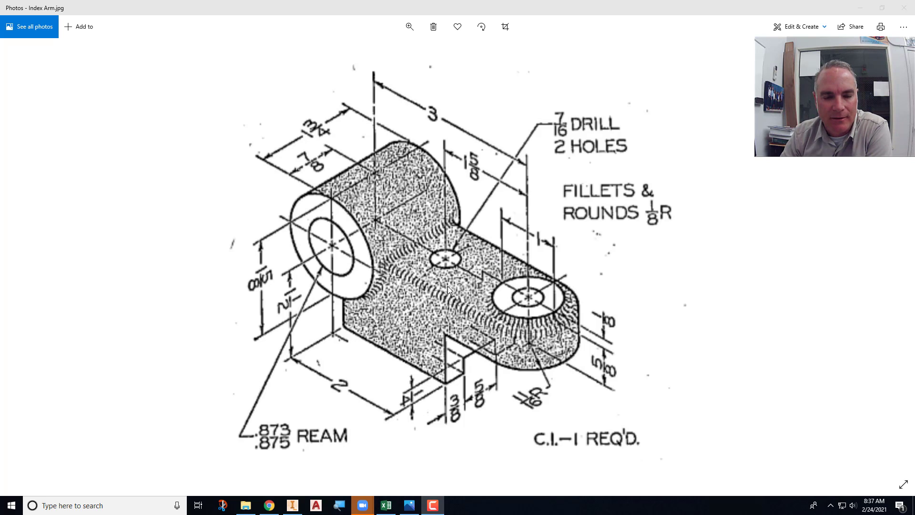
{"action": "mouse_move", "coordinate": [424, 171]}
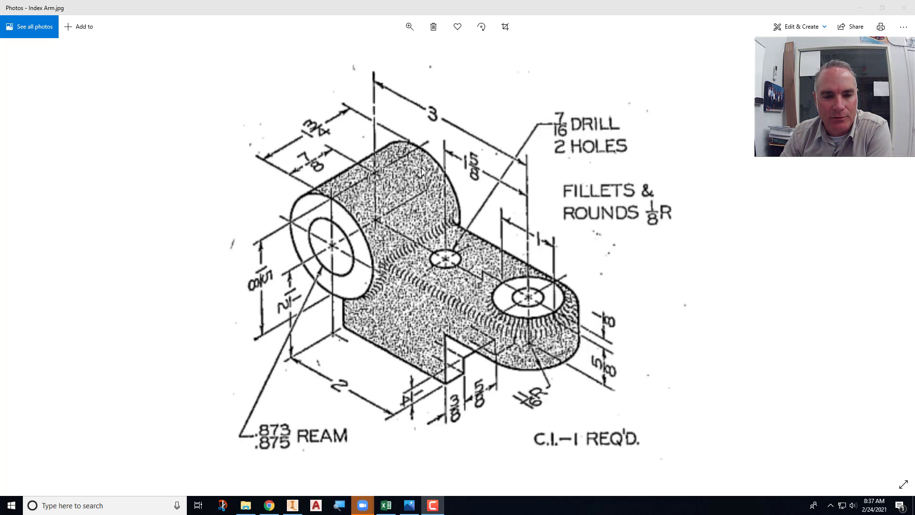
{"action": "mouse_move", "coordinate": [412, 160]}
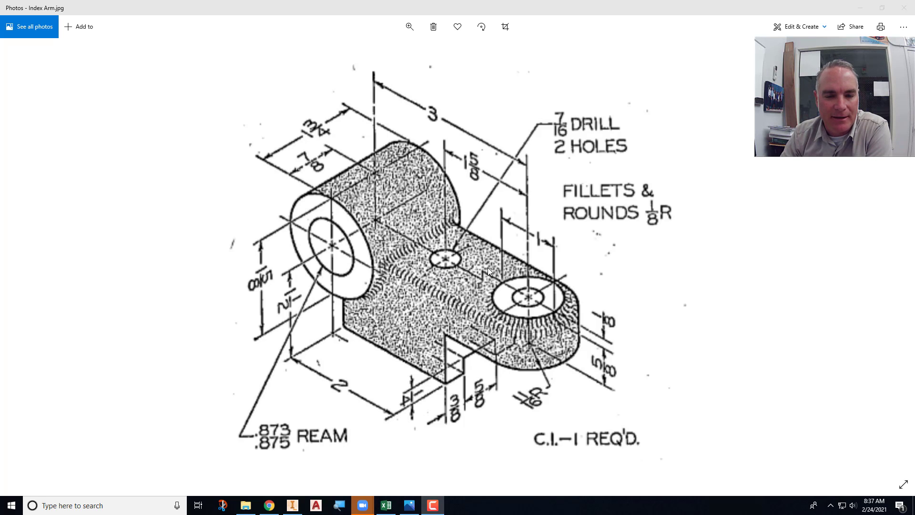
{"action": "mouse_move", "coordinate": [489, 273]}
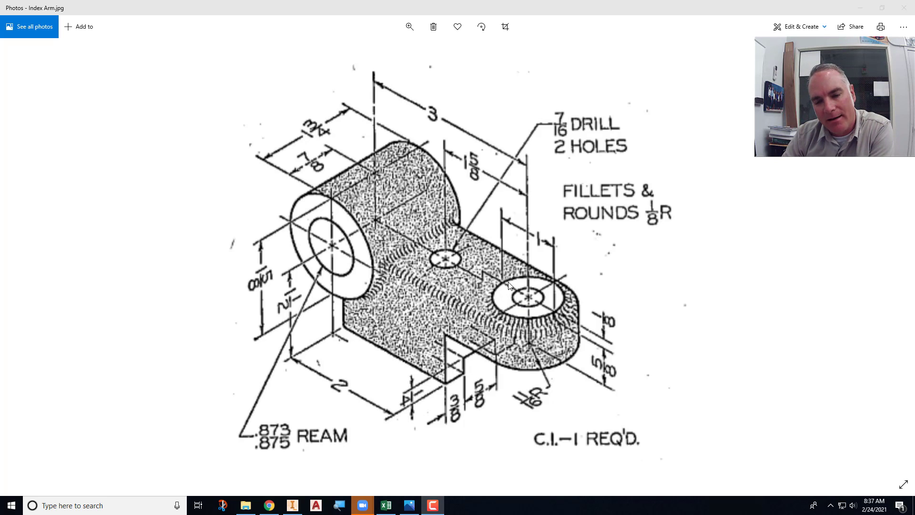
{"action": "mouse_move", "coordinate": [551, 305]}
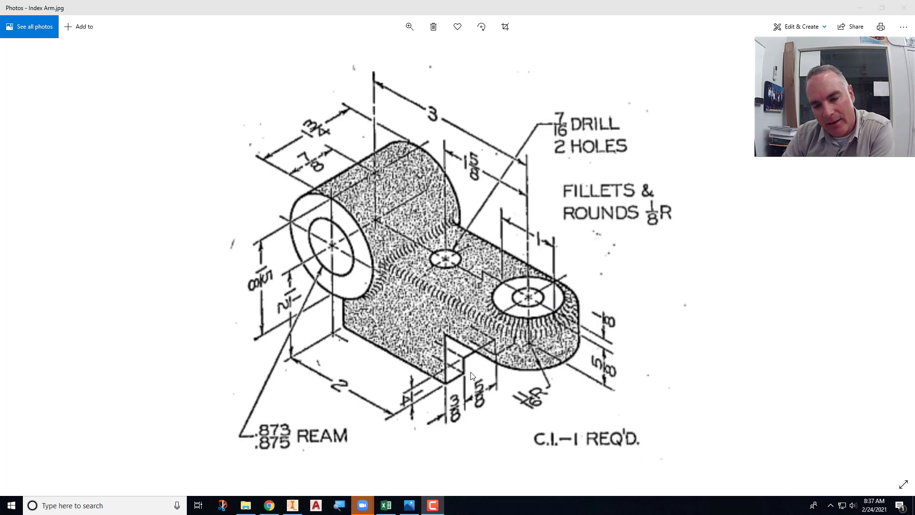
{"action": "mouse_move", "coordinate": [472, 376]}
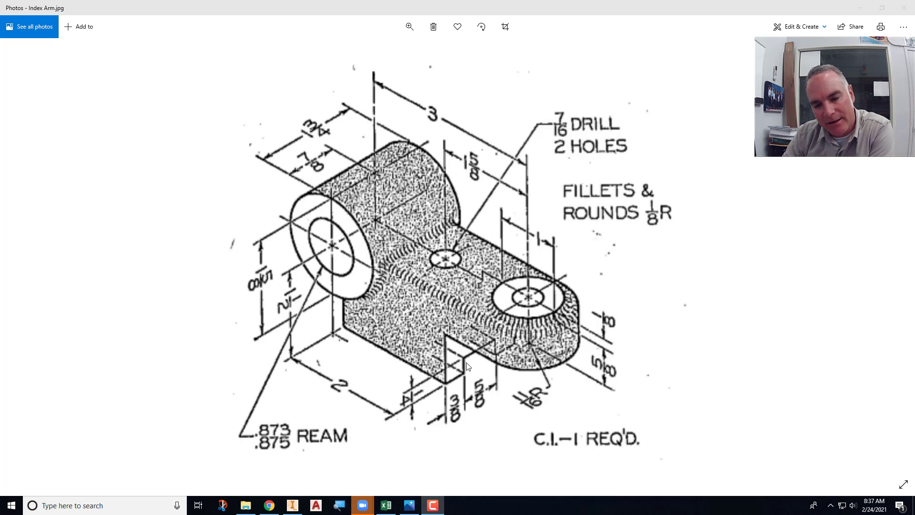
{"action": "mouse_move", "coordinate": [445, 266]}
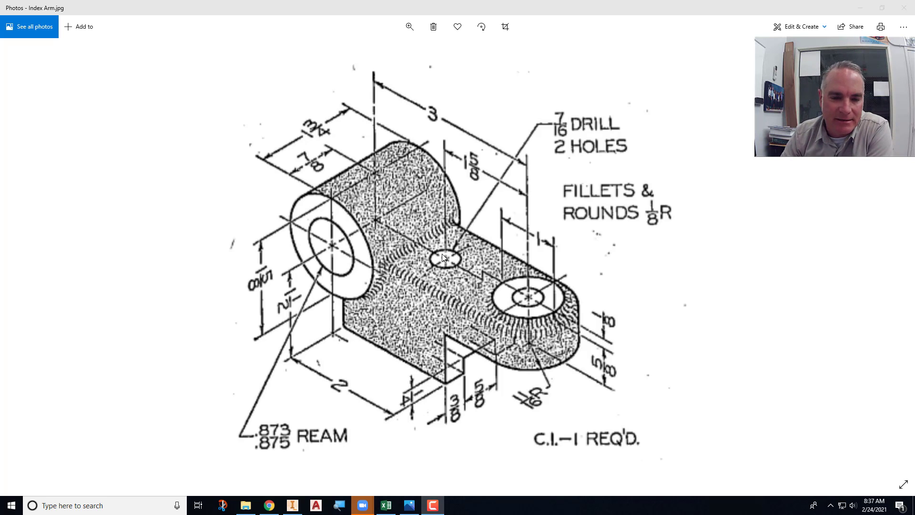
{"action": "mouse_move", "coordinate": [352, 269]}
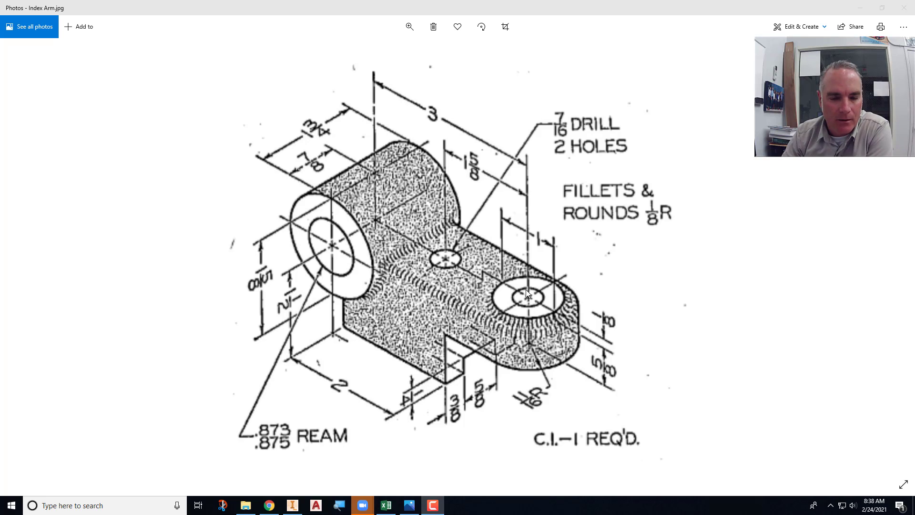
{"action": "mouse_move", "coordinate": [454, 302]}
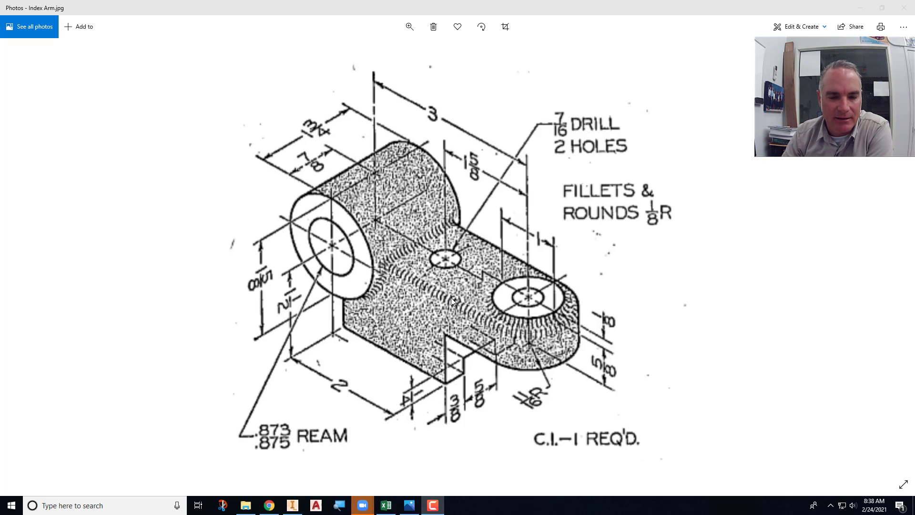
{"action": "mouse_move", "coordinate": [391, 282]}
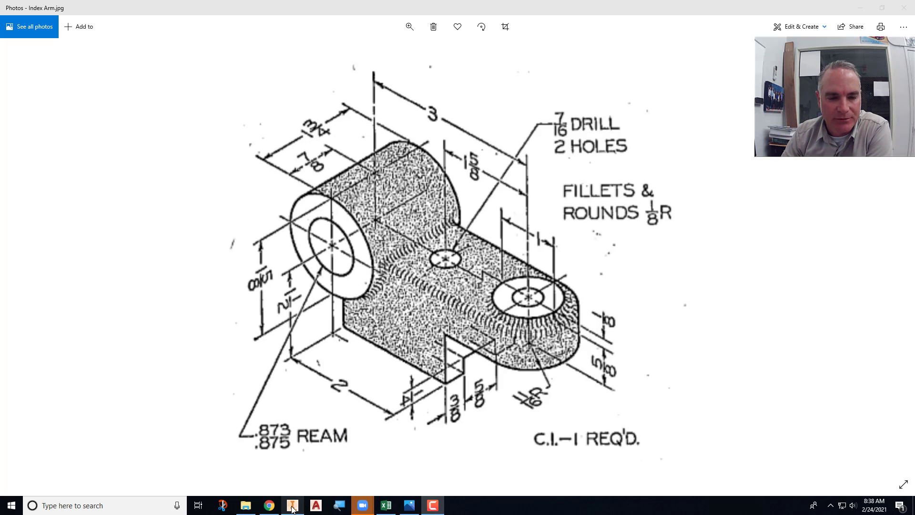
Start a new part document and begin a 2D sketch for the arm profile.
{"action": "left_click", "coordinate": [292, 505]}
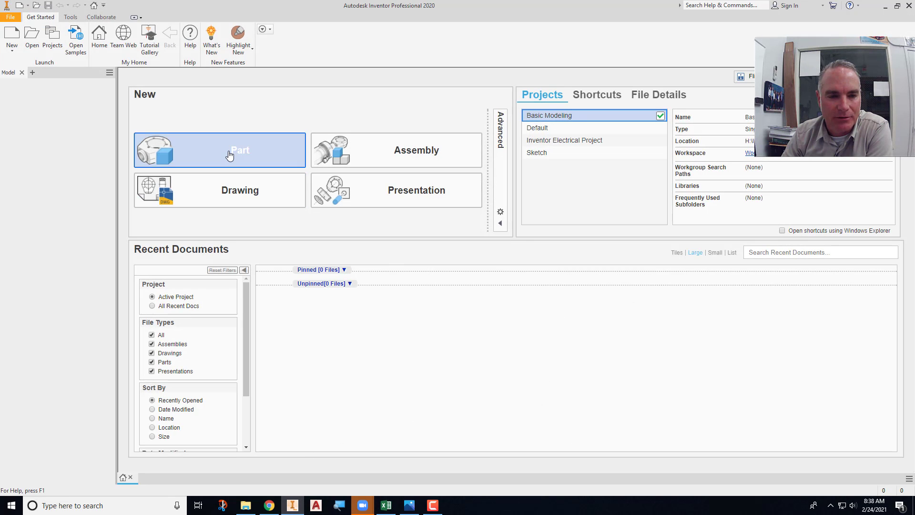
{"action": "left_click", "coordinate": [219, 149]}
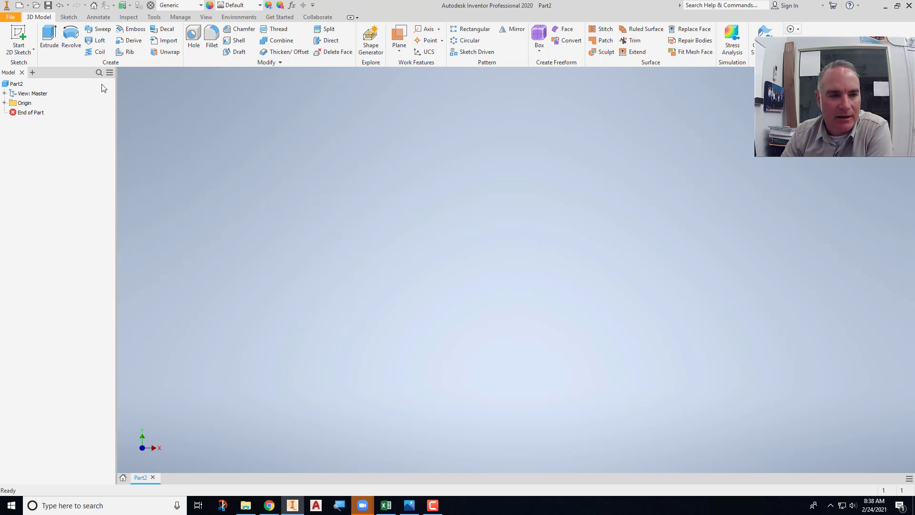
{"action": "left_click", "coordinate": [19, 37]}
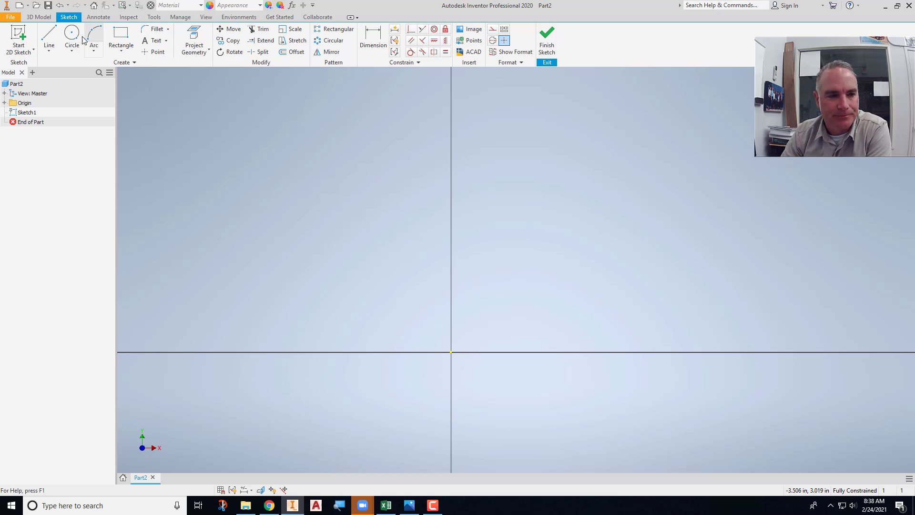
Draw the circle and the connected line outline of the arm's profile.
{"action": "left_click", "coordinate": [72, 40]}
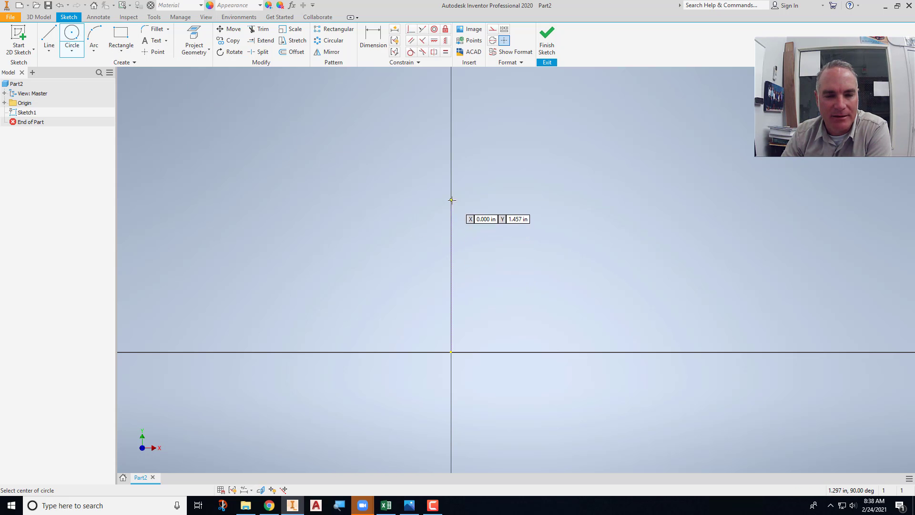
{"action": "mouse_move", "coordinate": [451, 192]}
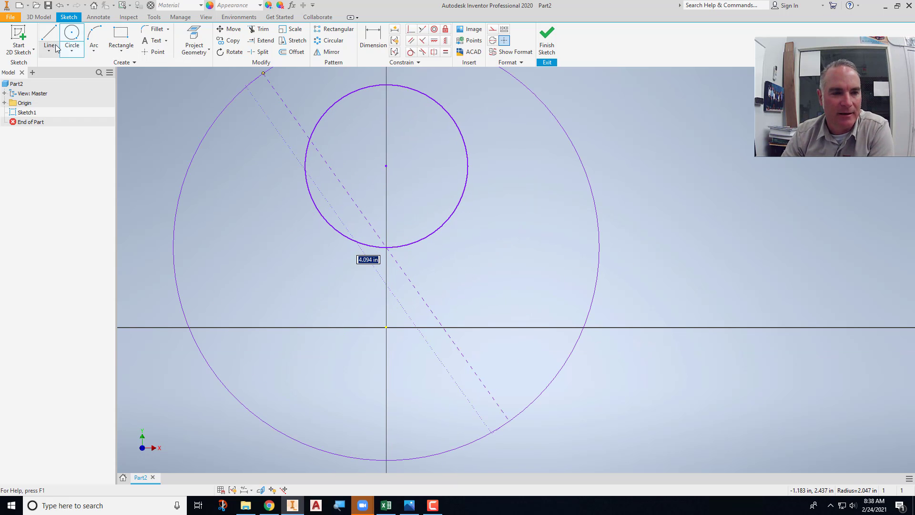
{"action": "left_click", "coordinate": [49, 45]}
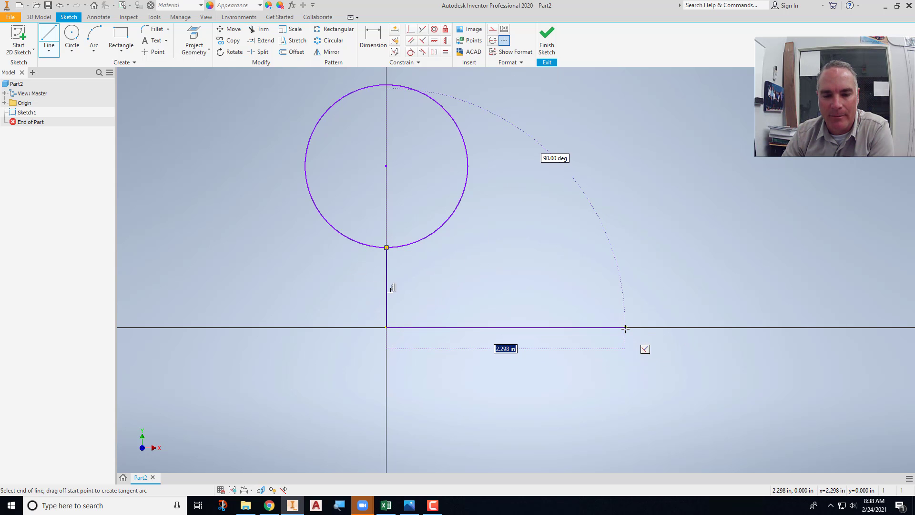
{"action": "left_click_drag", "start_coordinate": [625, 328], "coordinate": [623, 283]}
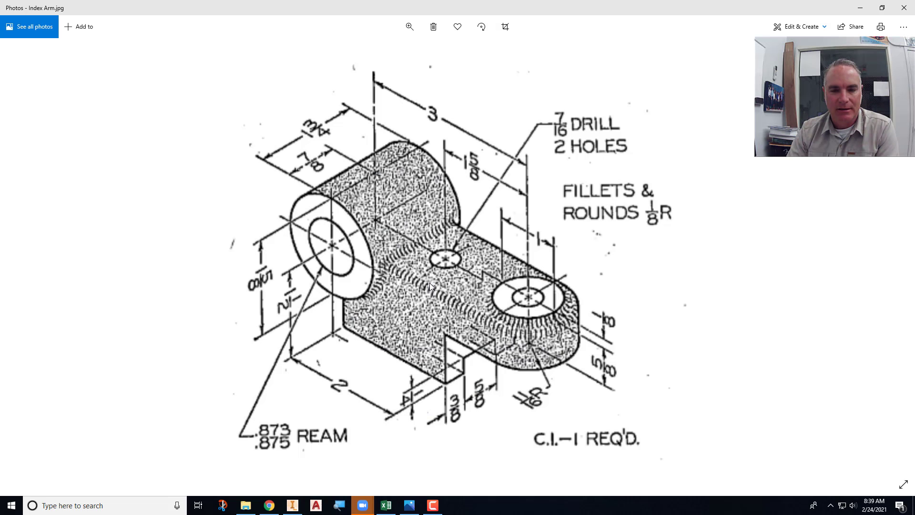
{"action": "mouse_move", "coordinate": [432, 113]}
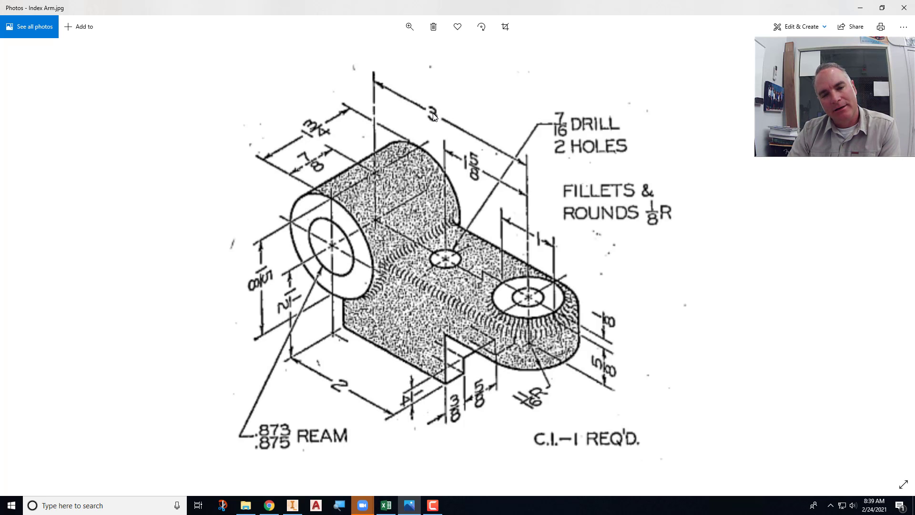
{"action": "mouse_move", "coordinate": [532, 410]}
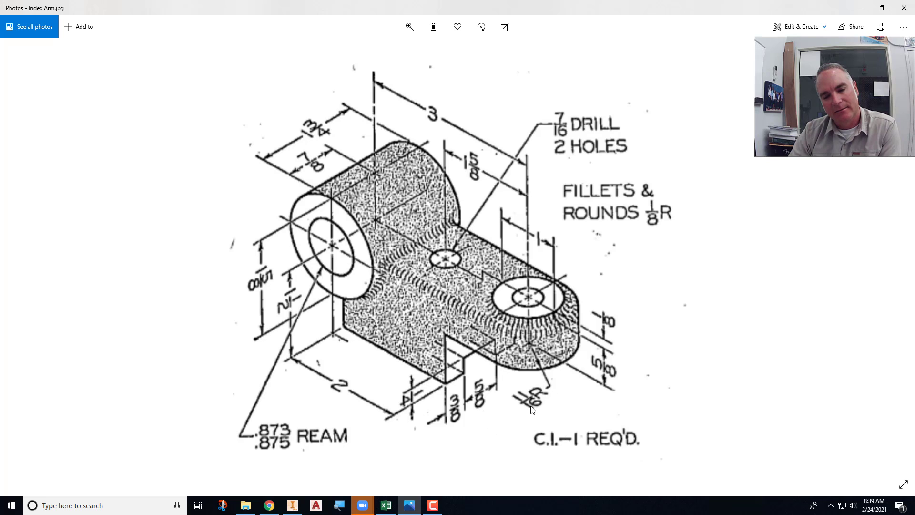
{"action": "mouse_move", "coordinate": [438, 292]}
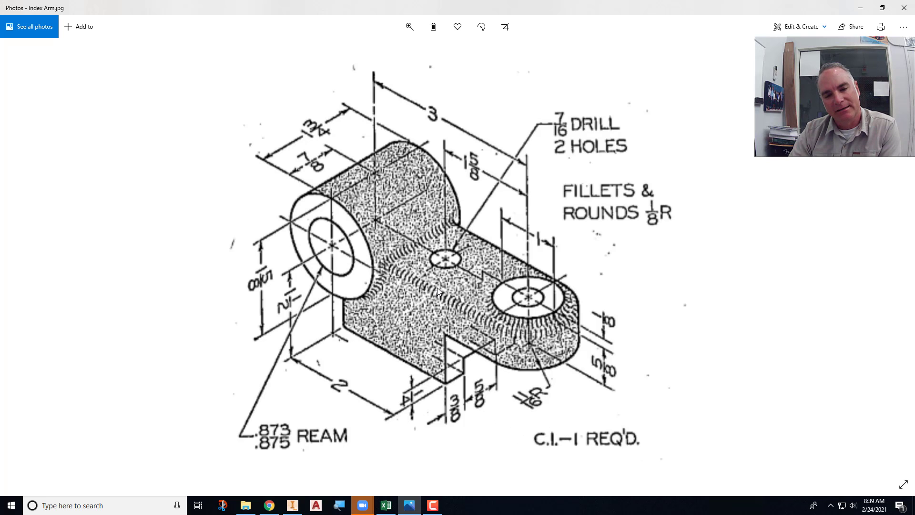
{"action": "mouse_move", "coordinate": [332, 246]}
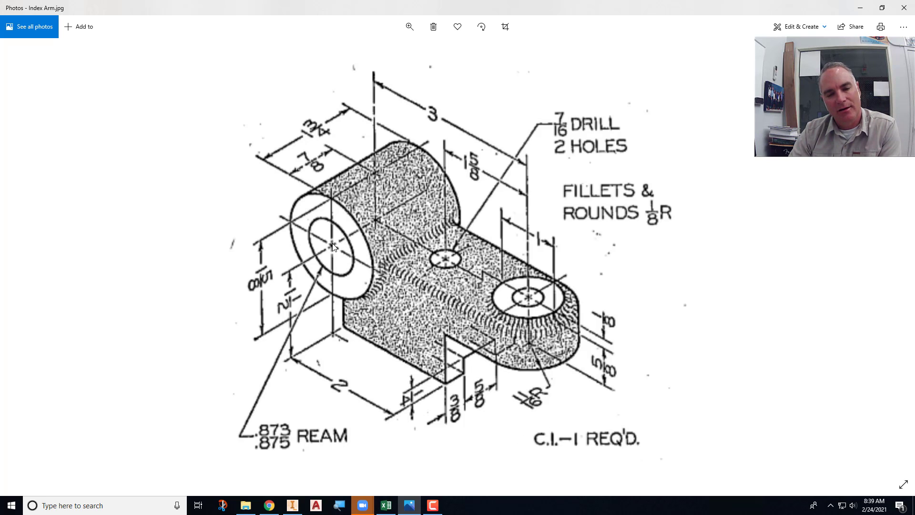
{"action": "mouse_move", "coordinate": [344, 242]}
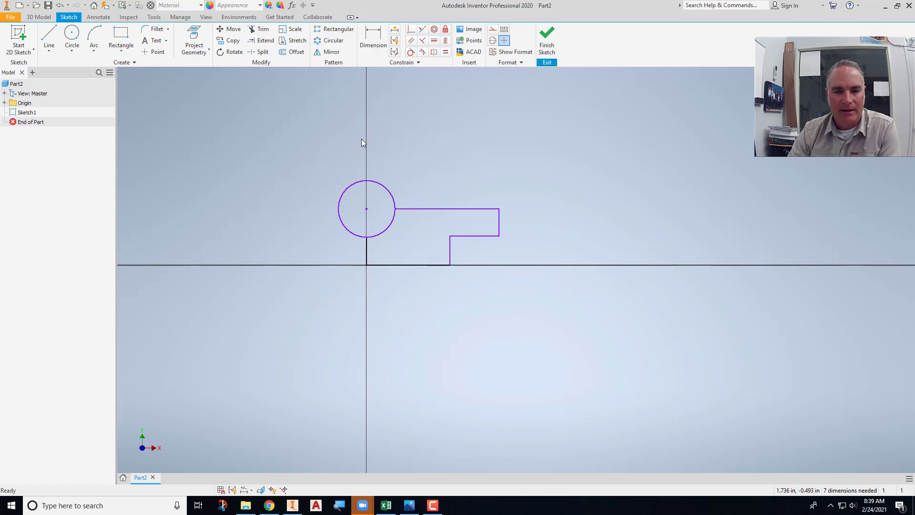
Add a 3.68 horizontal width dimension from the circle centre to the arm's end.
{"action": "left_click", "coordinate": [373, 45]}
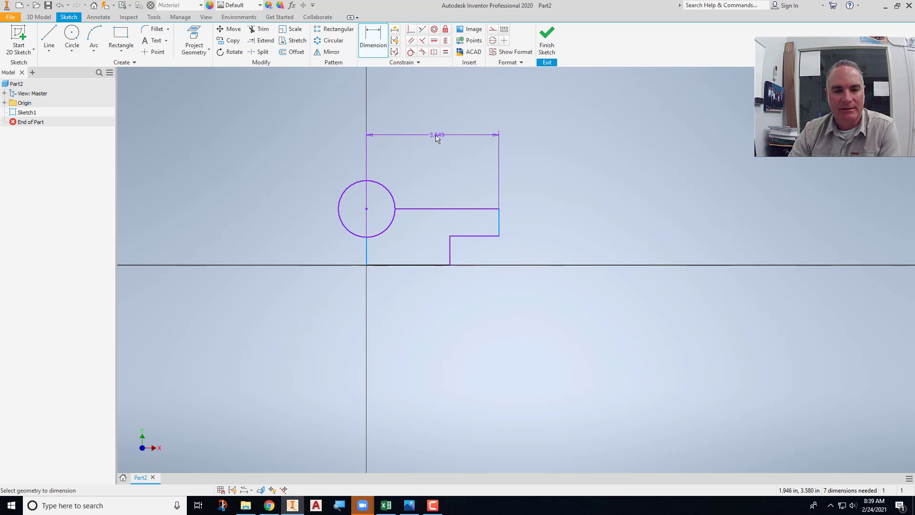
{"action": "left_click", "coordinate": [433, 134]}
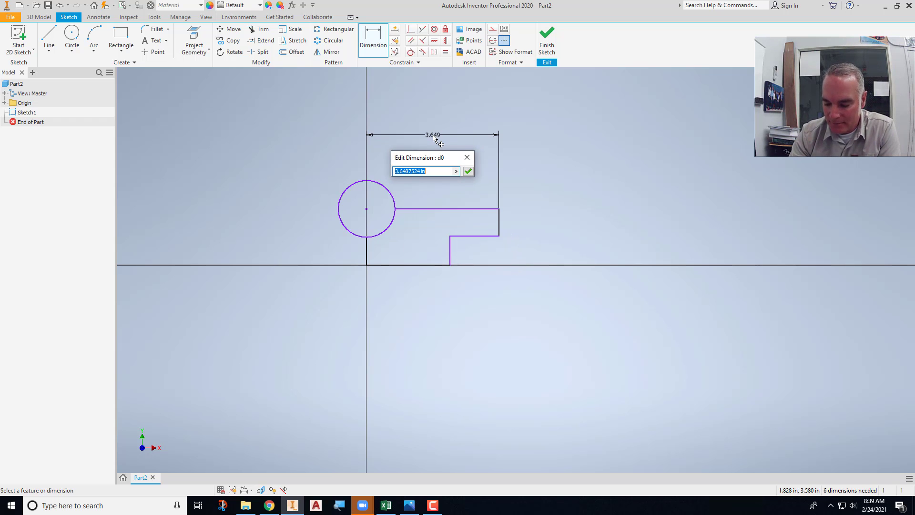
{"action": "type", "text": "3.68"}
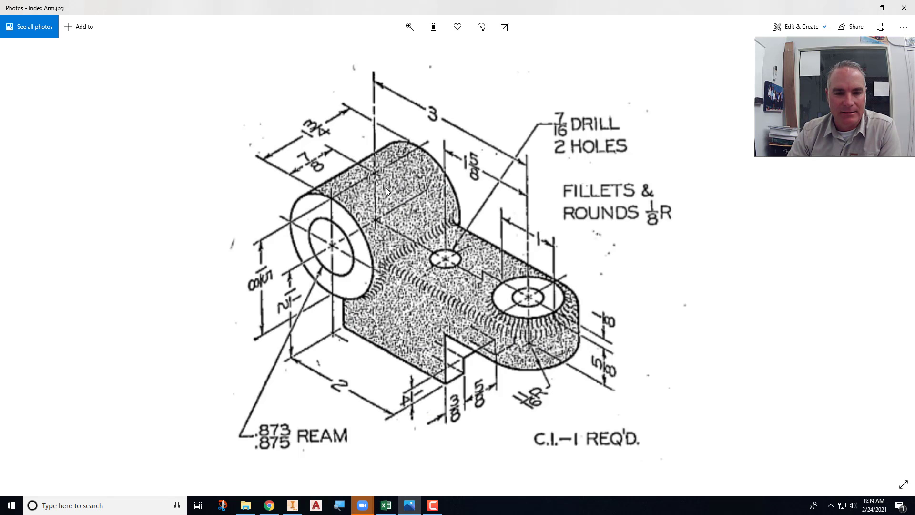
{"action": "mouse_move", "coordinate": [333, 341]}
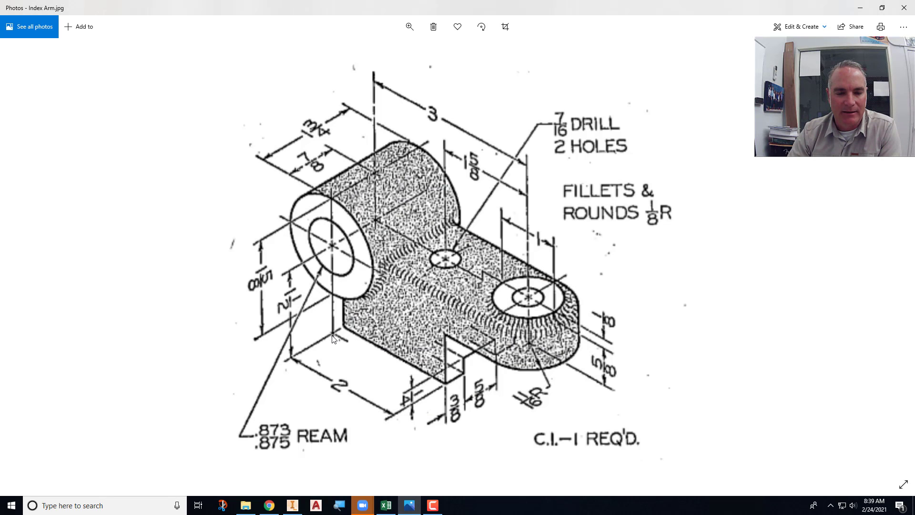
{"action": "mouse_move", "coordinate": [324, 272]}
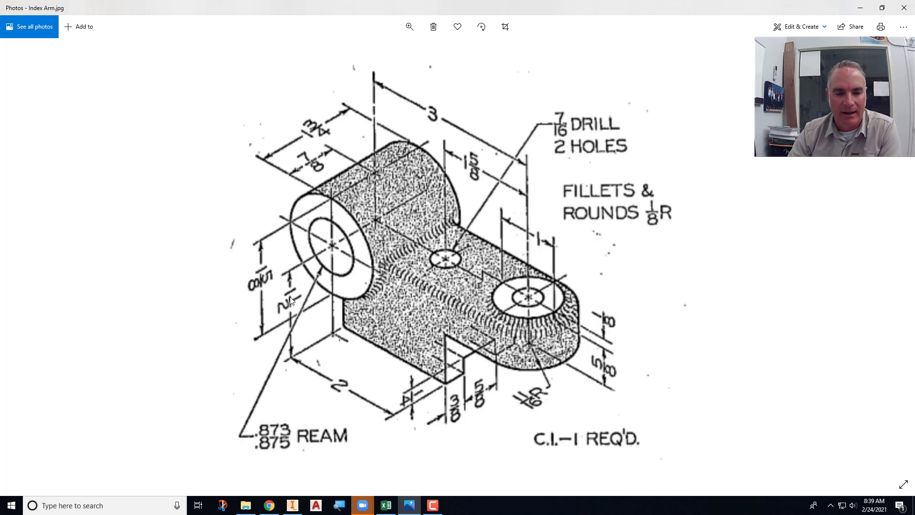
{"action": "mouse_move", "coordinate": [291, 211]}
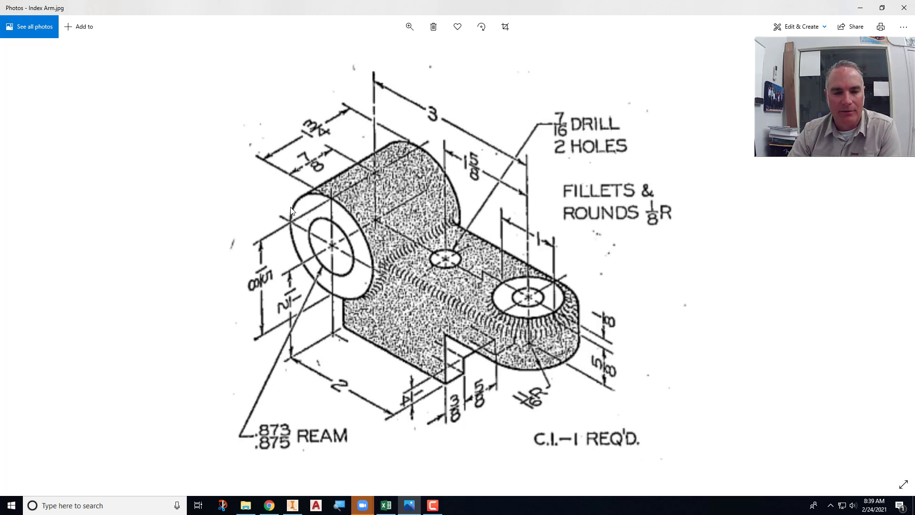
{"action": "mouse_move", "coordinate": [306, 257]}
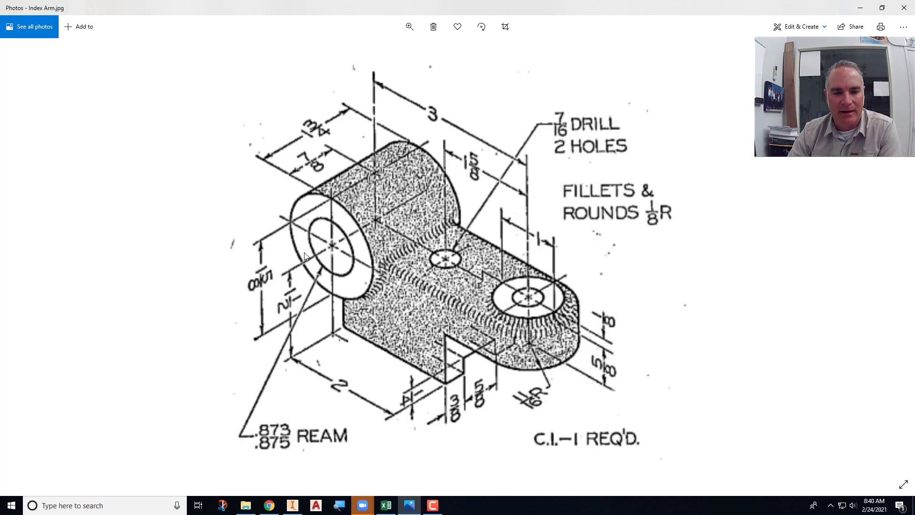
{"action": "mouse_move", "coordinate": [267, 282]}
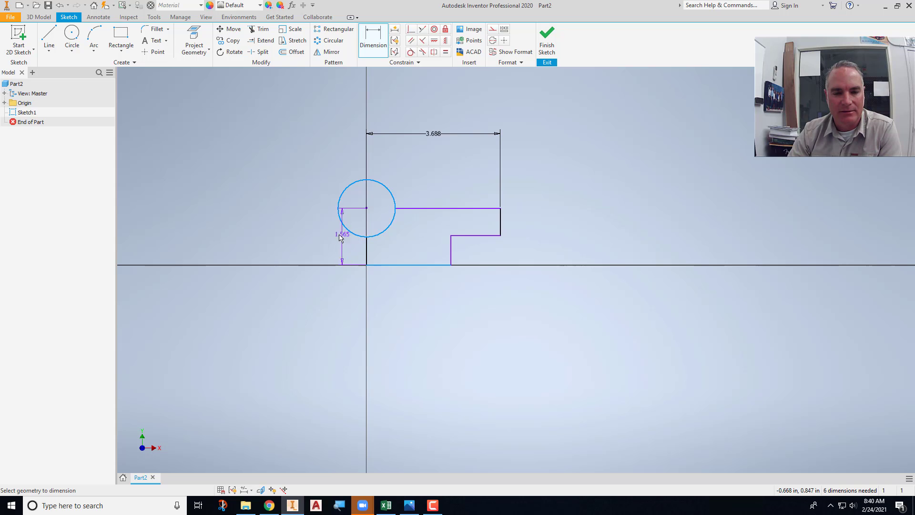
Place the 1.500 vertical dimension from the circle centre to the base line.
{"action": "left_click", "coordinate": [343, 235]}
{"action": "type", "text": "1.500"}
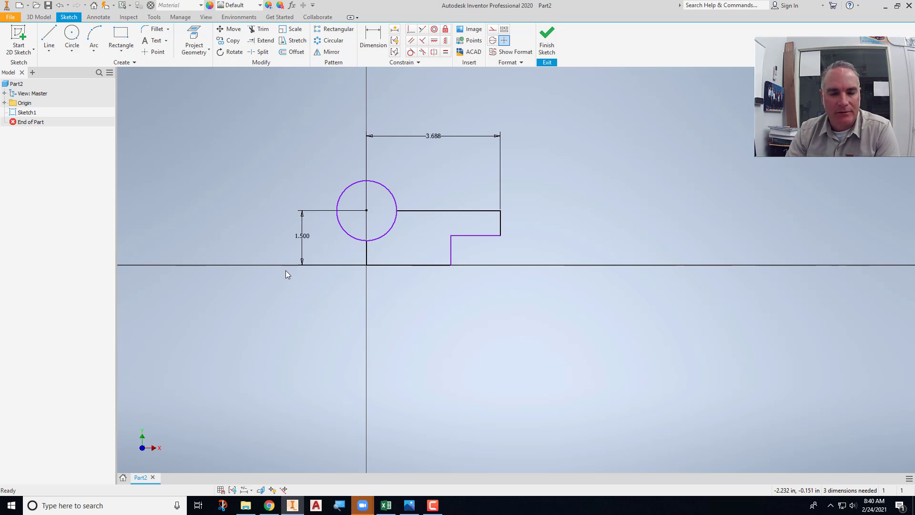
Dimension the circle diameter 1.625, step 2.000 and arm height .625, then finish the fully constrained sketch.
{"action": "left_click", "coordinate": [372, 34]}
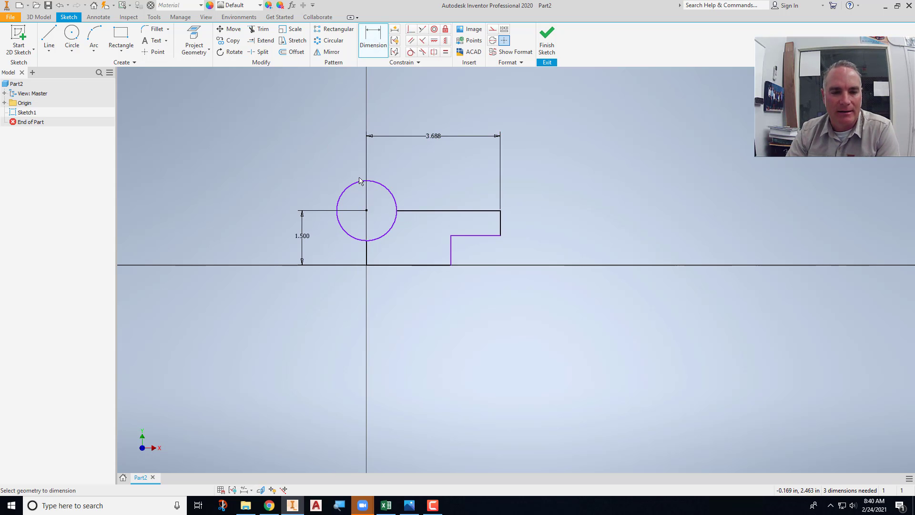
{"action": "left_click", "coordinate": [368, 175]}
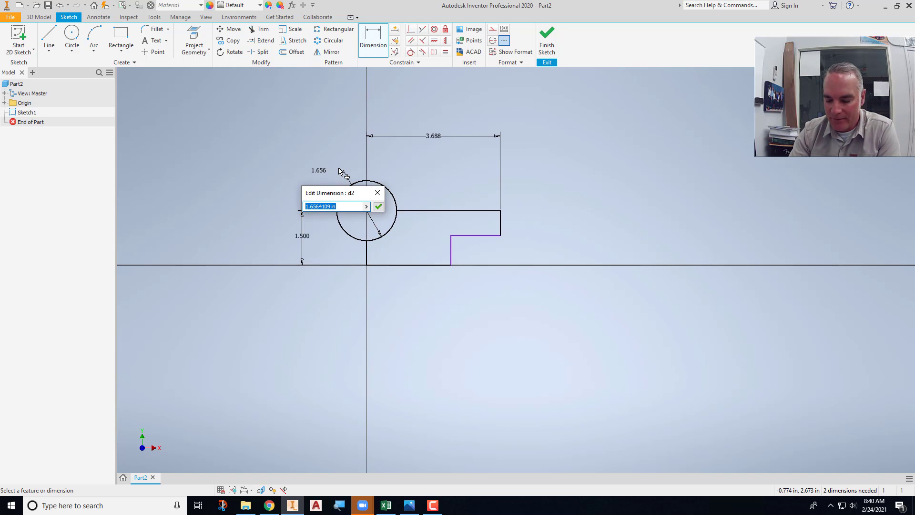
{"action": "left_click", "coordinate": [379, 206]}
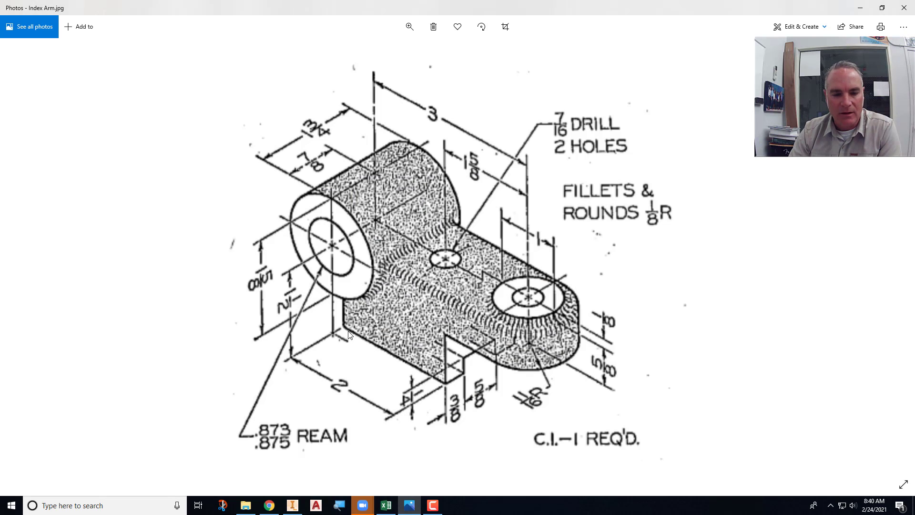
{"action": "mouse_move", "coordinate": [615, 362]}
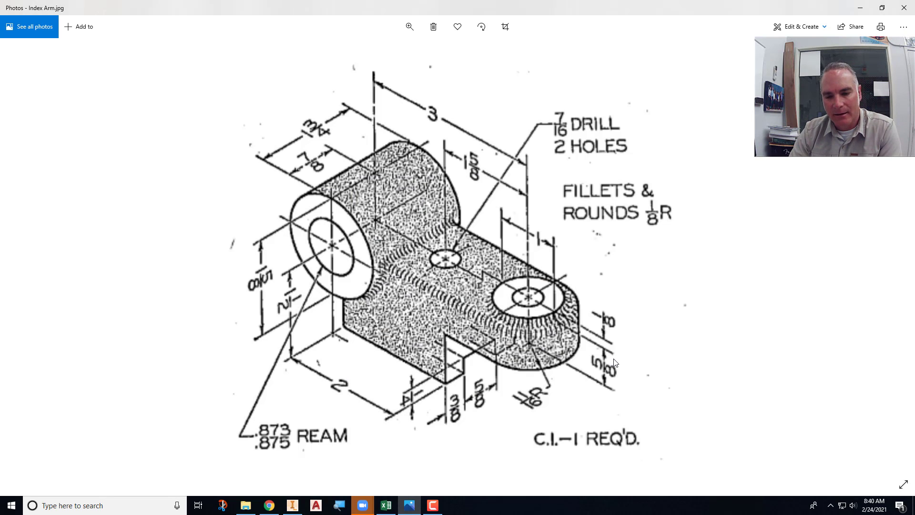
{"action": "mouse_move", "coordinate": [596, 365]}
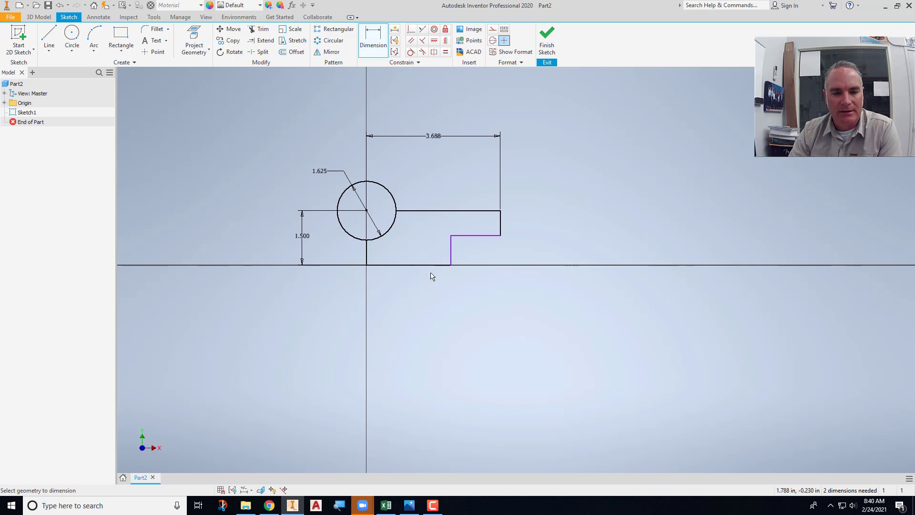
{"action": "left_click", "coordinate": [412, 297]}
{"action": "type", "text": ".62"}
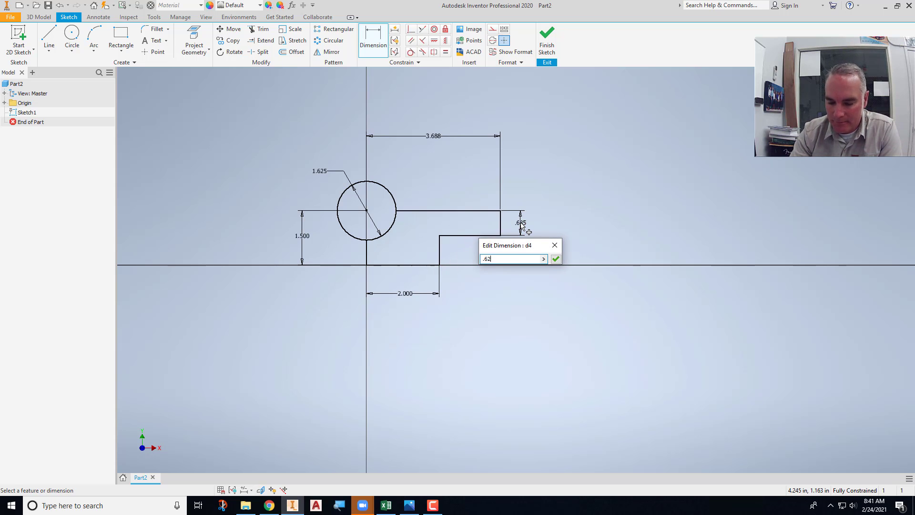
{"action": "left_click", "coordinate": [555, 258]}
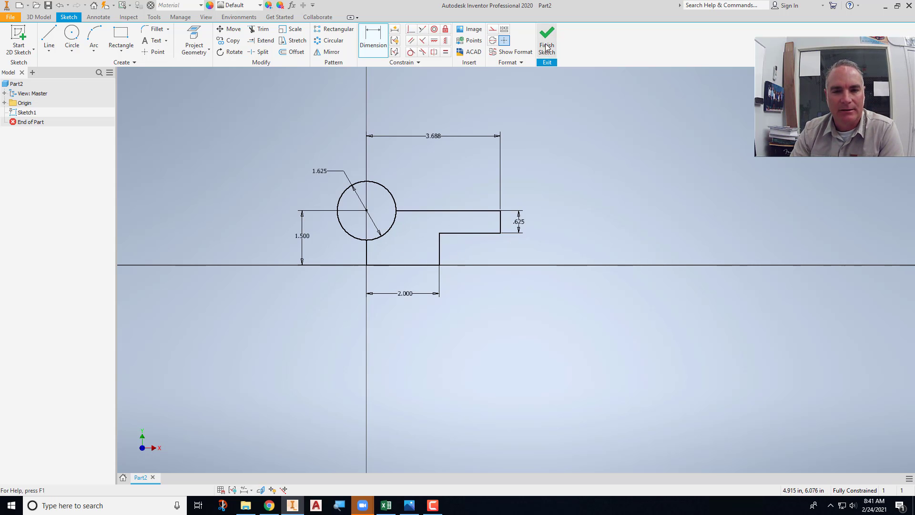
{"action": "left_click", "coordinate": [546, 38]}
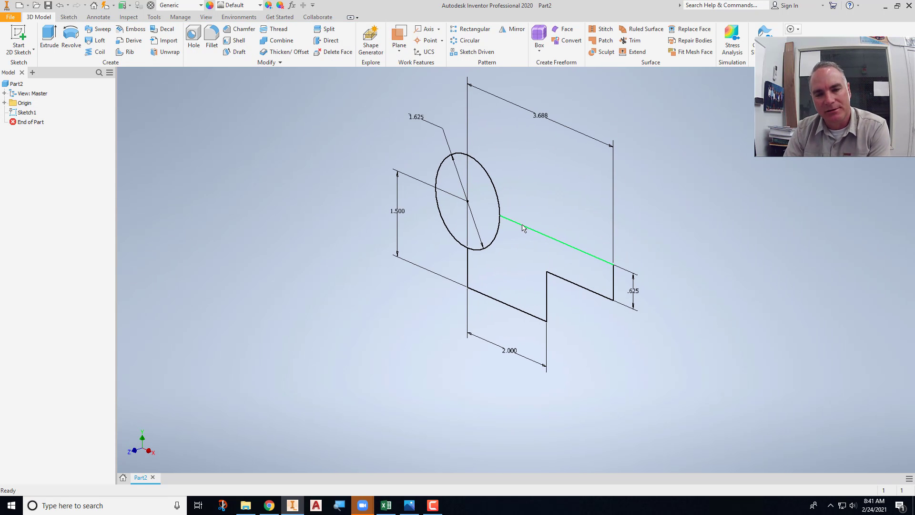
Extrude the circle symmetrically 1.75 to form the cylinder.
{"action": "left_click", "coordinate": [496, 193]}
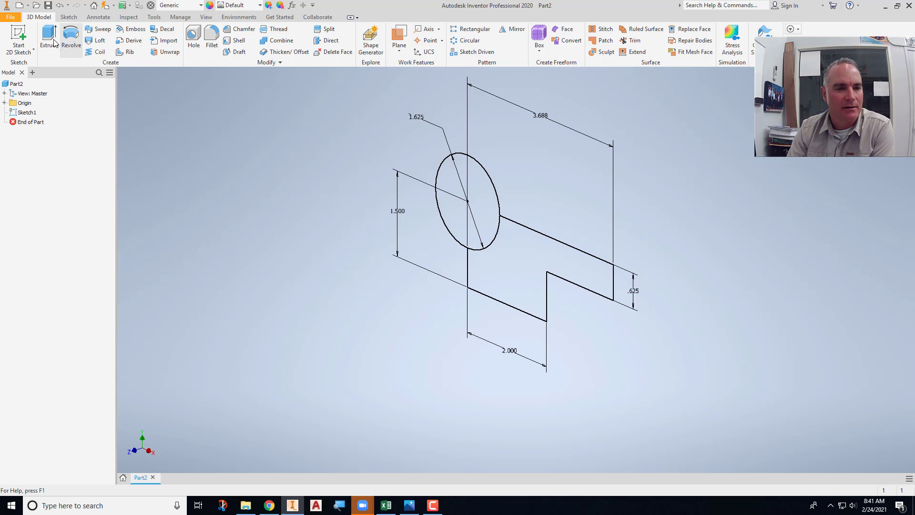
{"action": "left_click", "coordinate": [48, 37]}
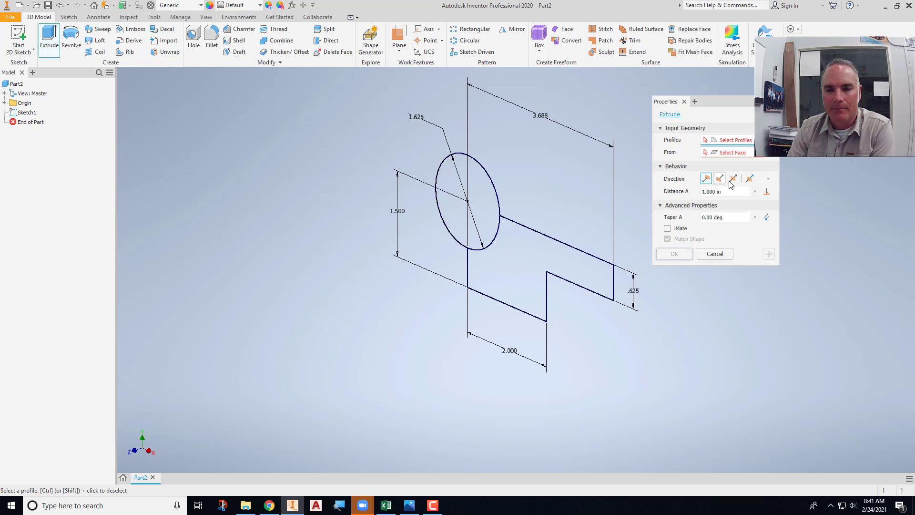
{"action": "left_click", "coordinate": [734, 179]}
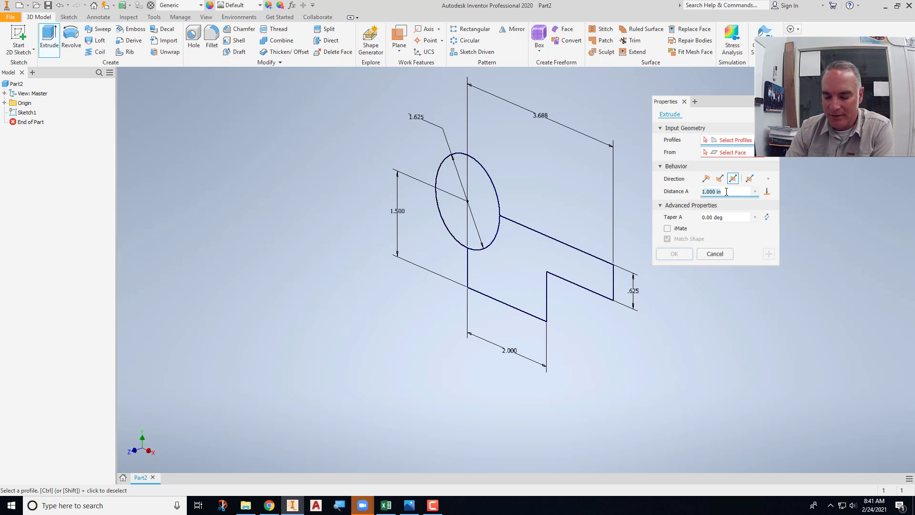
{"action": "type", "text": "1.75"}
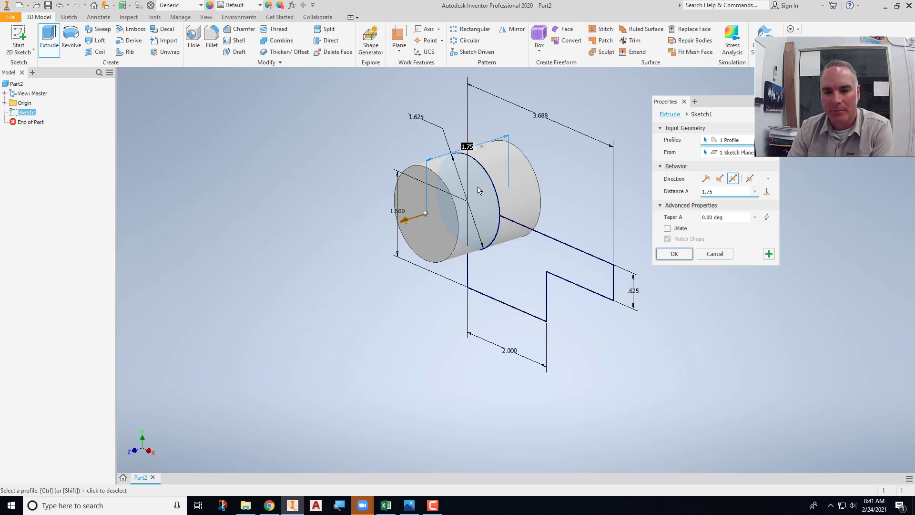
{"action": "left_click", "coordinate": [674, 254]}
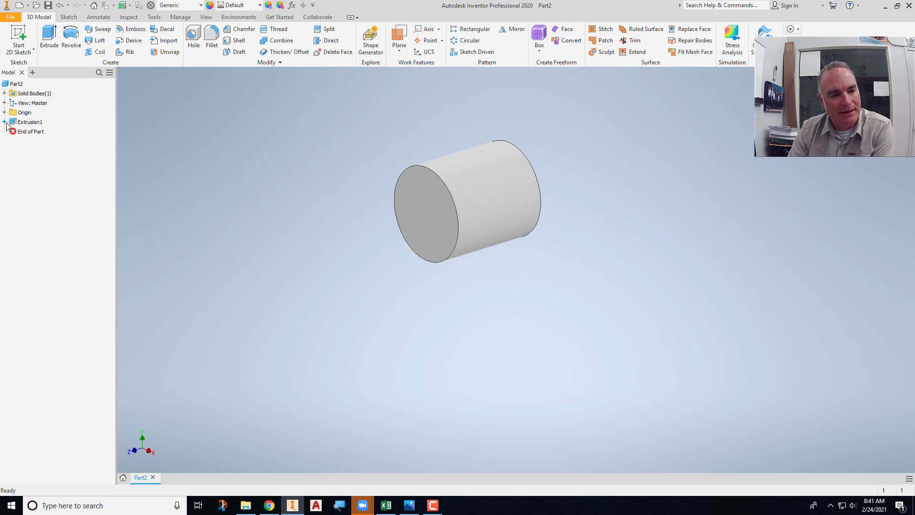
Share Sketch1 so its profile stays available for further features.
{"action": "right_click", "coordinate": [30, 121]}
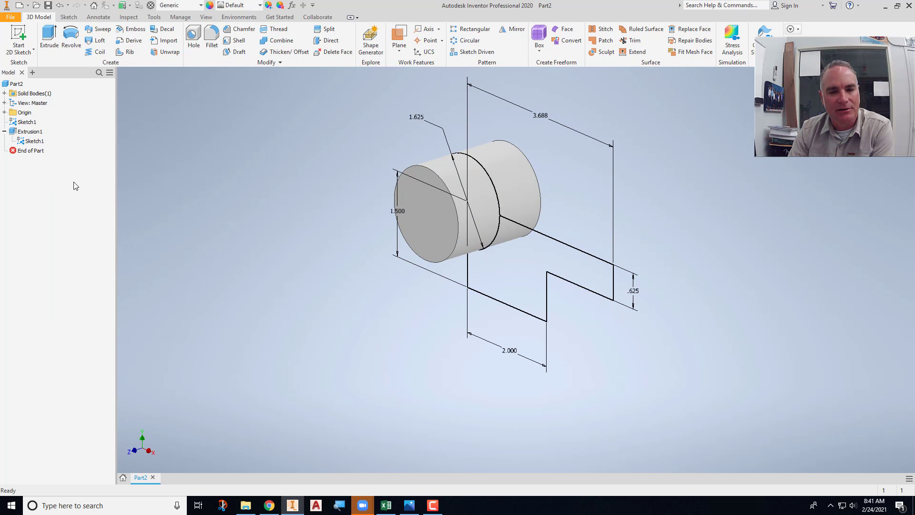
{"action": "left_click", "coordinate": [49, 36]}
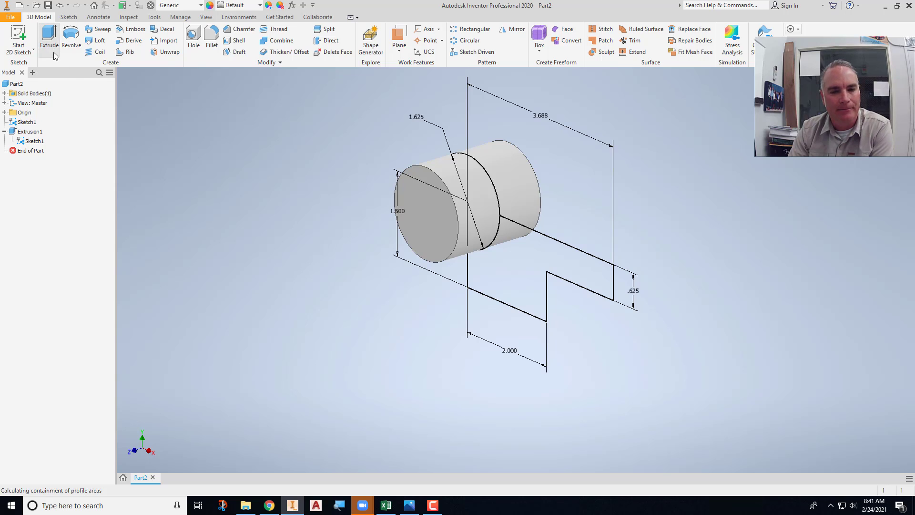
Set the arm profile to extrude symmetrically with a 1.375 distance.
{"action": "left_click", "coordinate": [48, 40]}
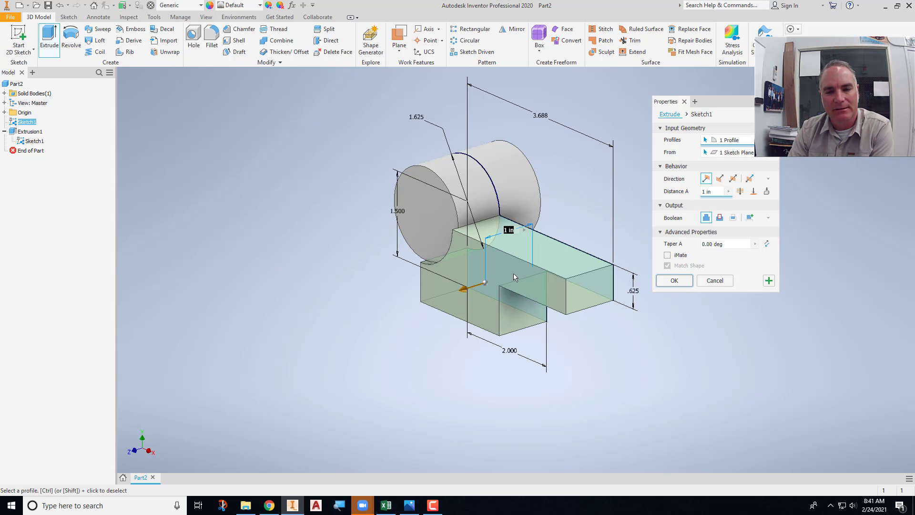
{"action": "left_click", "coordinate": [734, 179]}
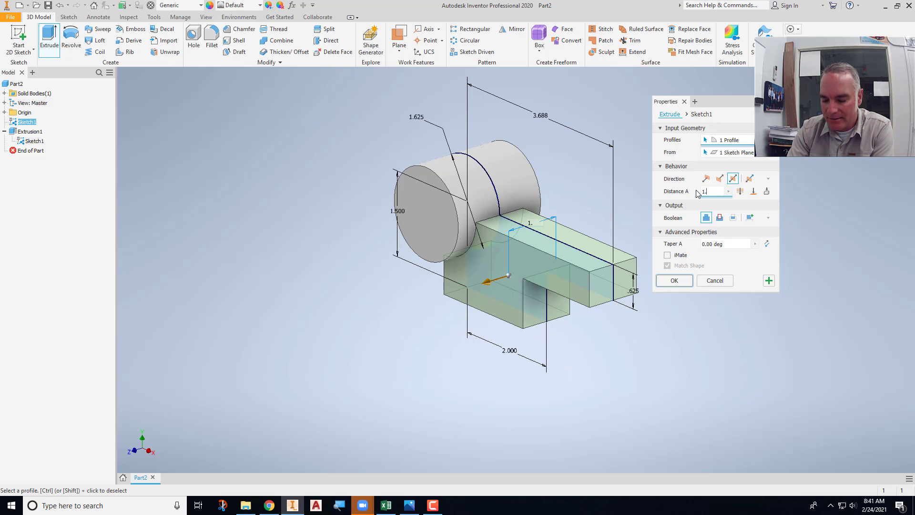
{"action": "type", "text": "1.375"}
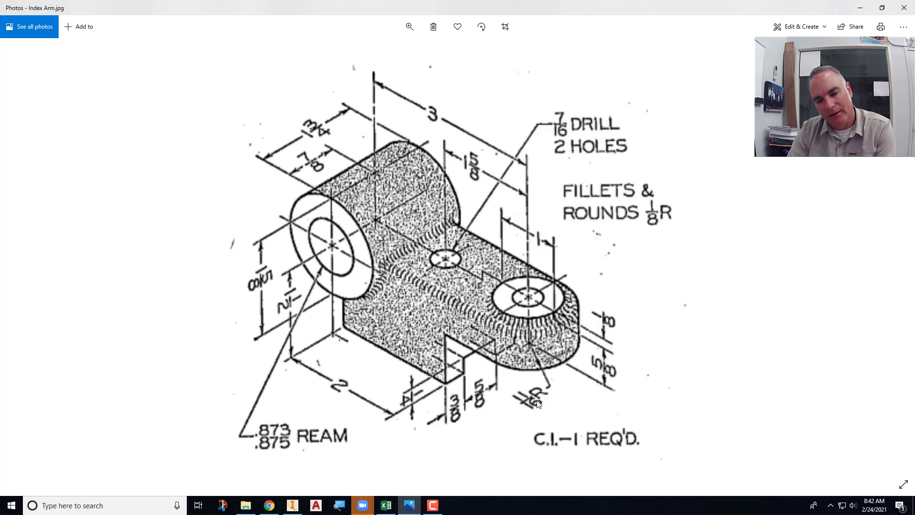
{"action": "mouse_move", "coordinate": [528, 404]}
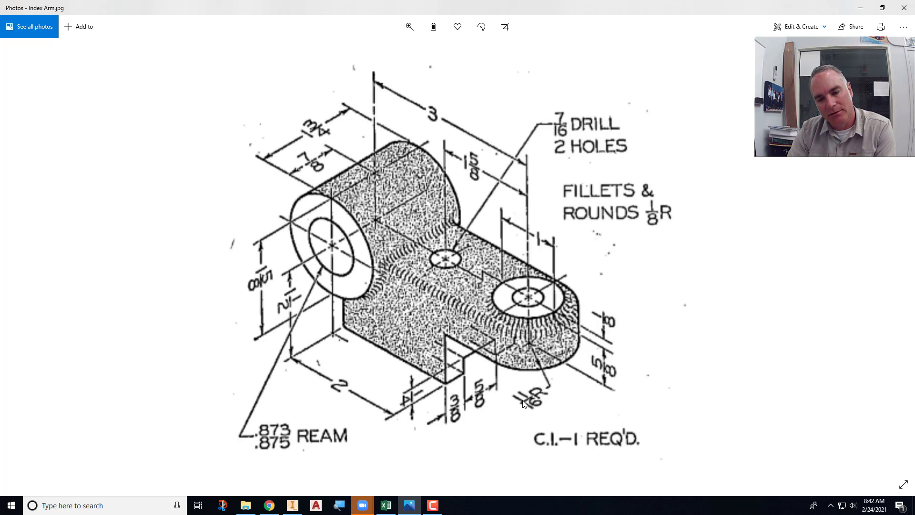
{"action": "mouse_move", "coordinate": [516, 409]}
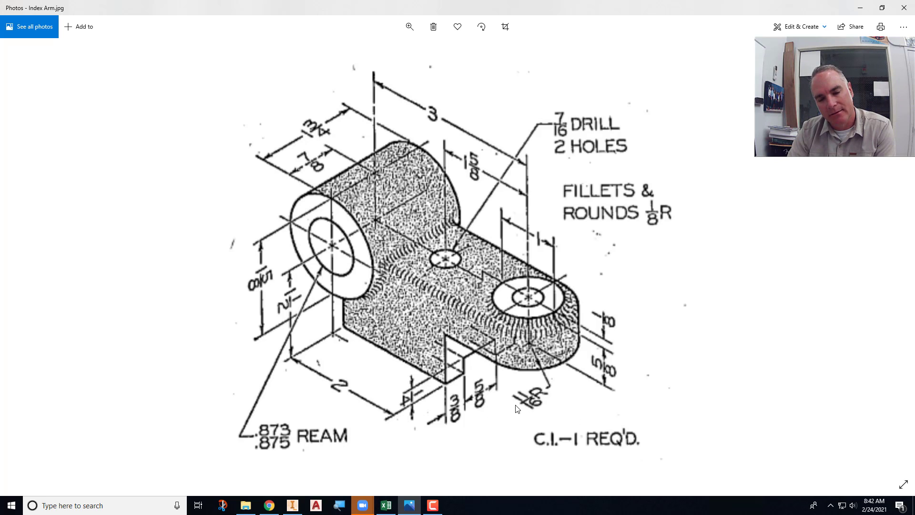
{"action": "mouse_move", "coordinate": [537, 415]}
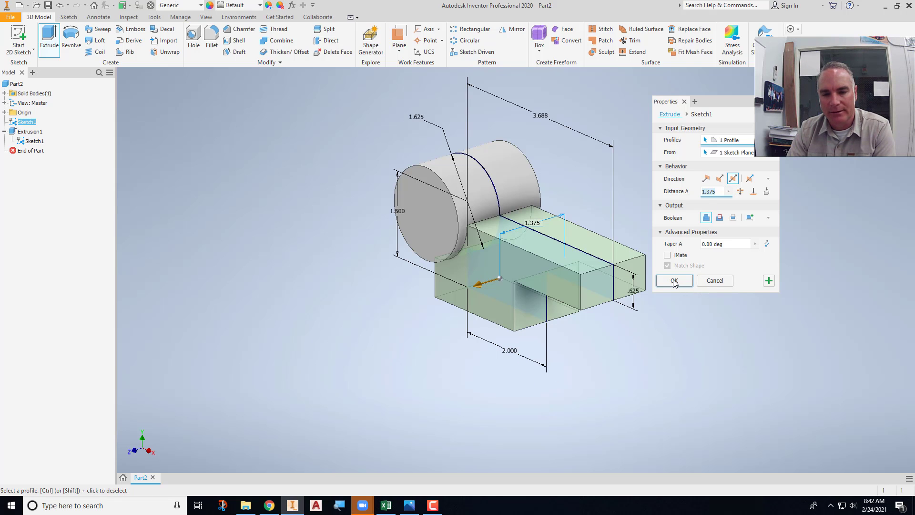
Create the 1.375-wide arm extrusion and turn off Sketch1's visibility.
{"action": "left_click", "coordinate": [674, 281]}
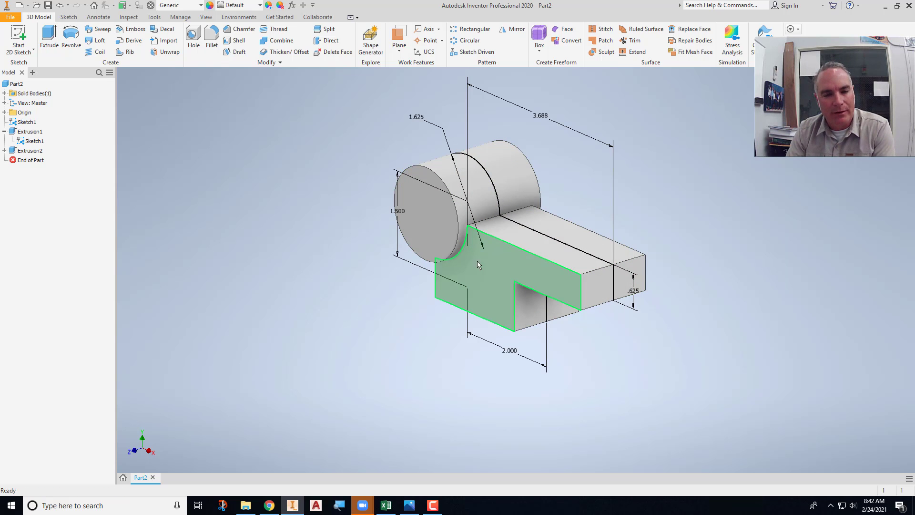
{"action": "left_click", "coordinate": [35, 141]}
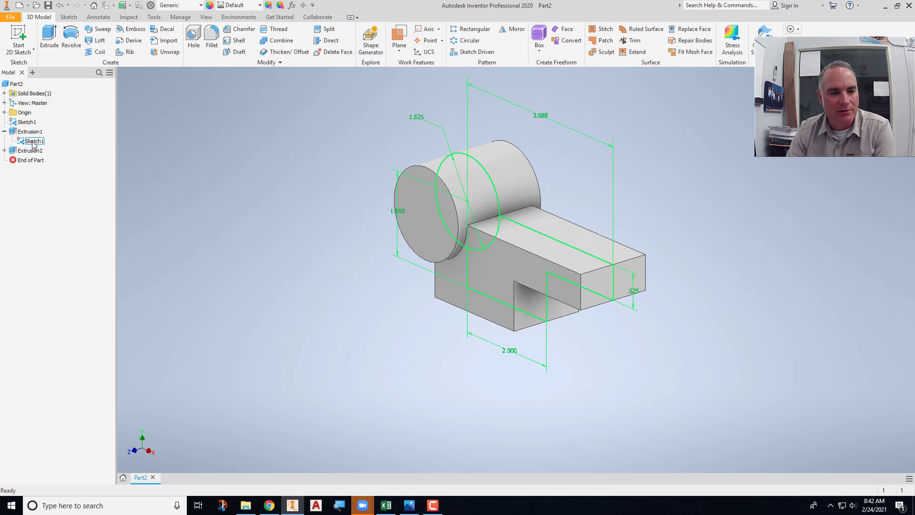
{"action": "right_click", "coordinate": [32, 141]}
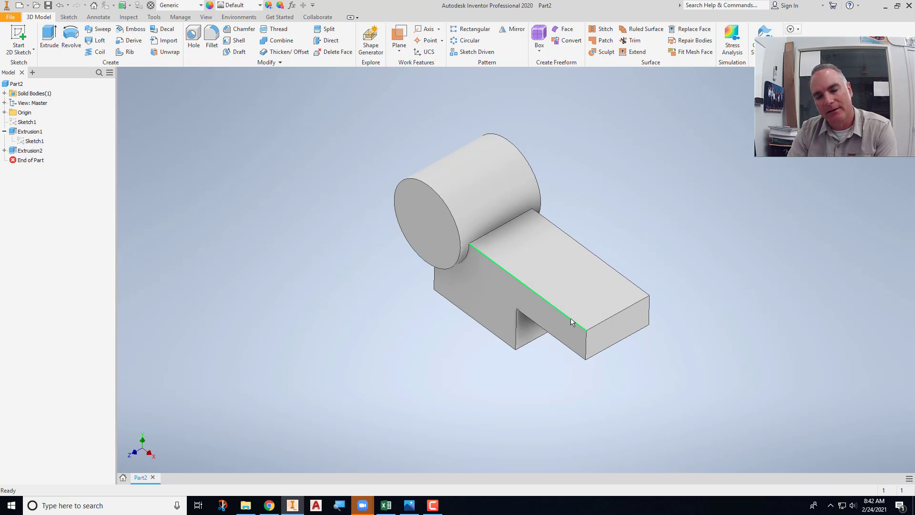
{"action": "left_click", "coordinate": [251, 102]}
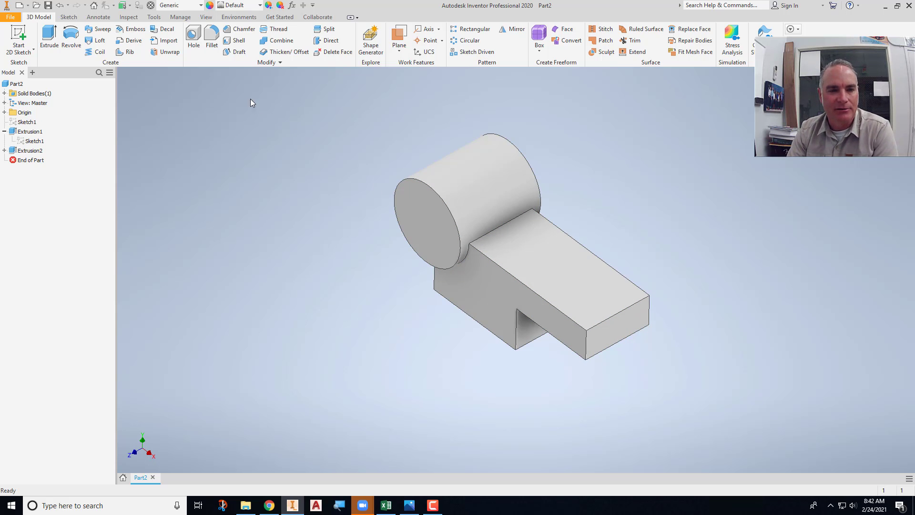
Apply a full round fillet across the faces of the arm's free end.
{"action": "left_click", "coordinate": [212, 40]}
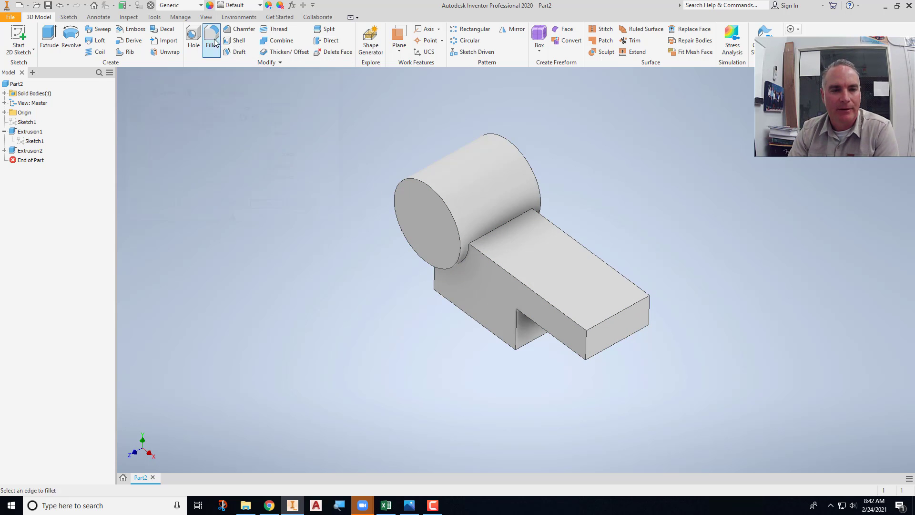
{"action": "left_click", "coordinate": [211, 41]}
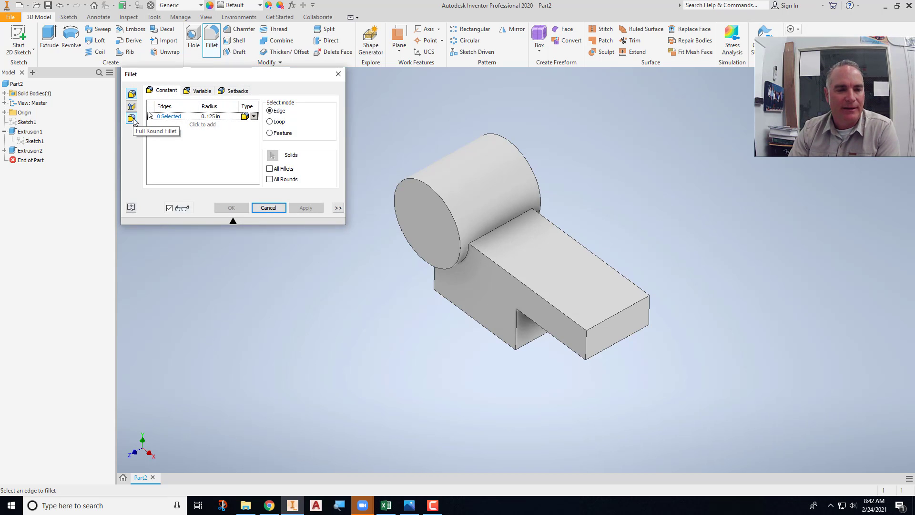
{"action": "left_click", "coordinate": [132, 118]}
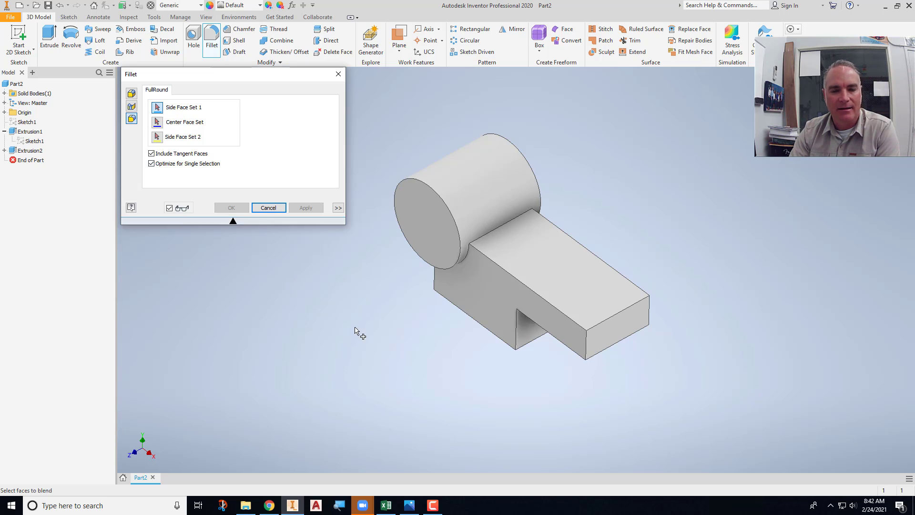
{"action": "left_click", "coordinate": [558, 330]}
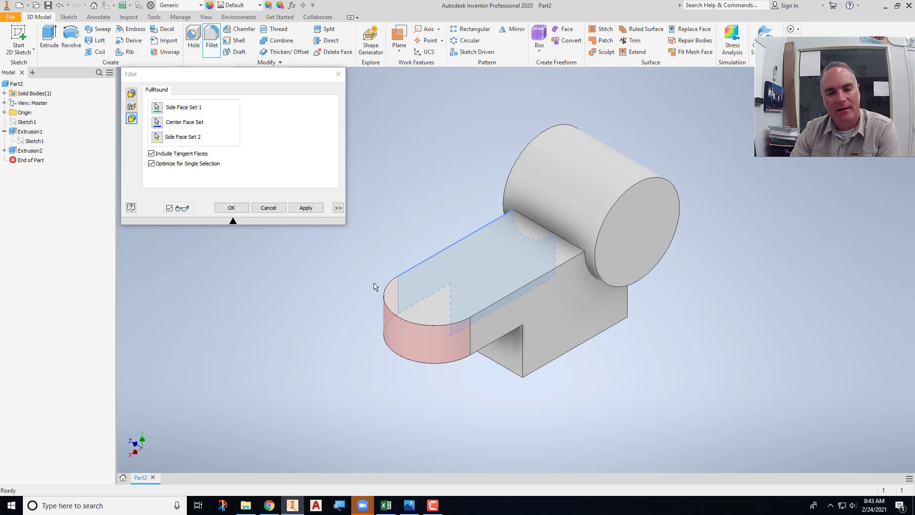
{"action": "mouse_move", "coordinate": [315, 311]}
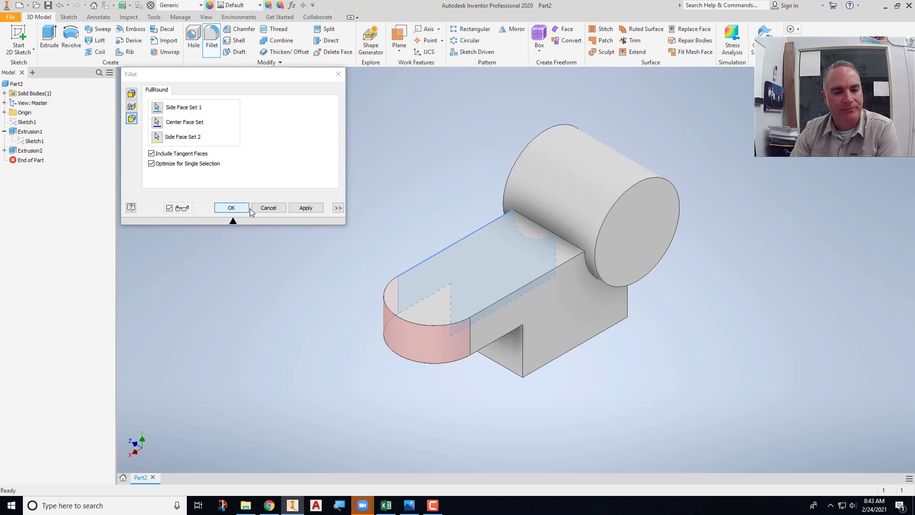
{"action": "left_click", "coordinate": [231, 207]}
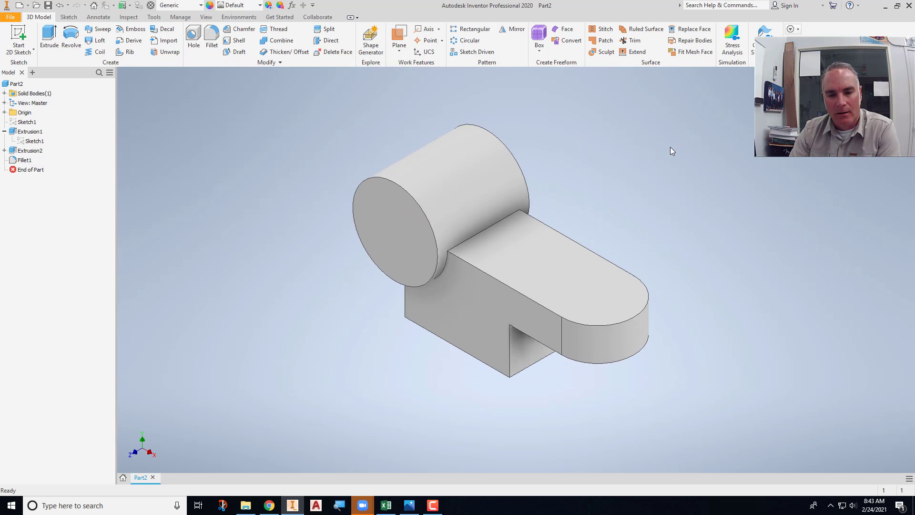
{"action": "mouse_move", "coordinate": [658, 162]}
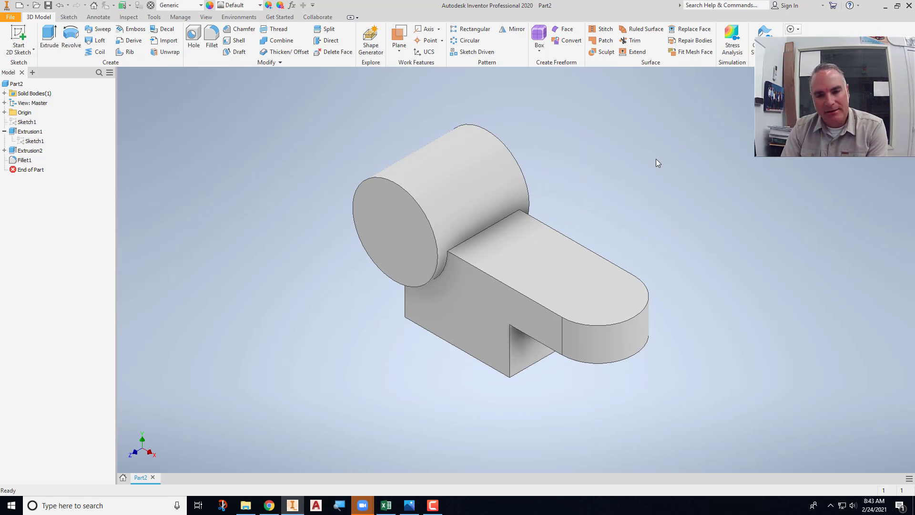
Create a new sketch on the arm's flat top face.
{"action": "left_click", "coordinate": [578, 275]}
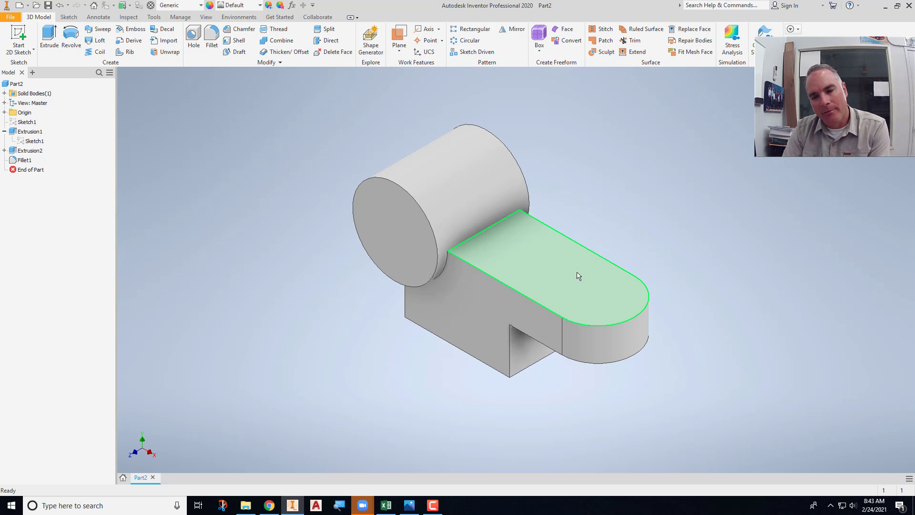
{"action": "mouse_move", "coordinate": [598, 285]}
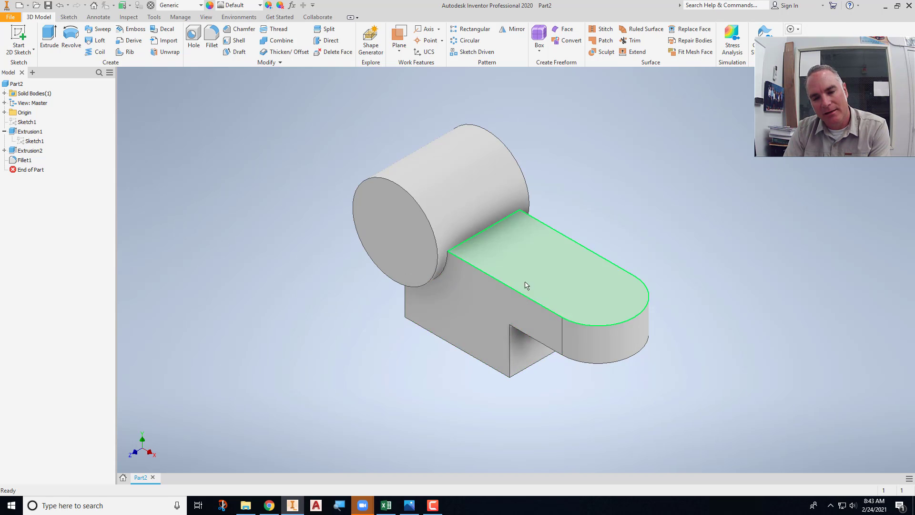
{"action": "mouse_move", "coordinate": [532, 256]}
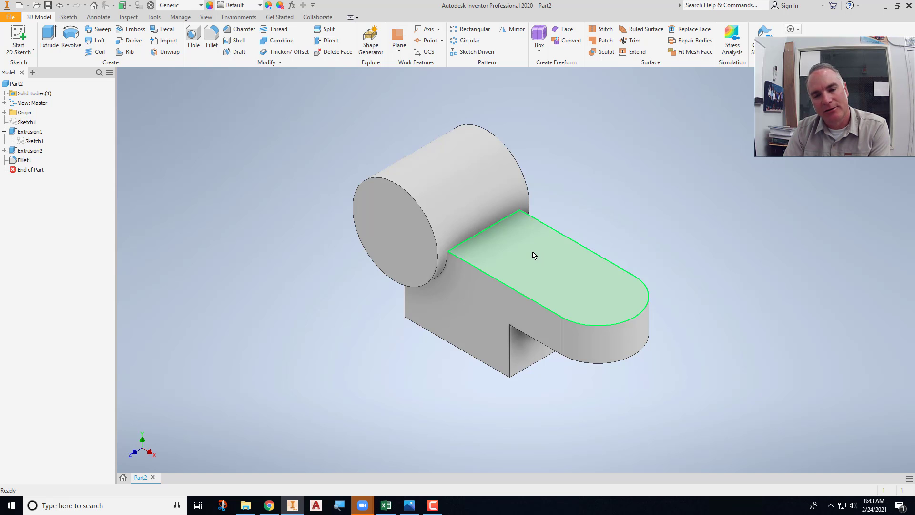
{"action": "mouse_move", "coordinate": [523, 251]}
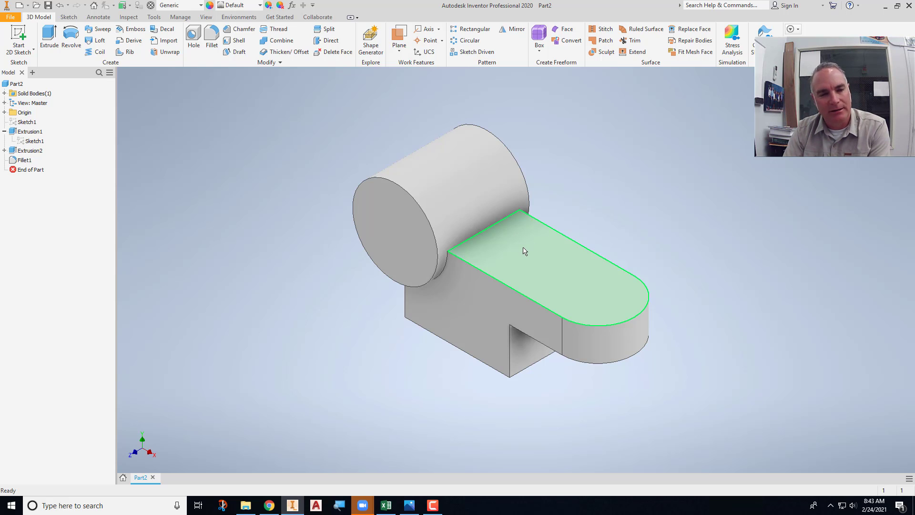
{"action": "right_click", "coordinate": [523, 251]}
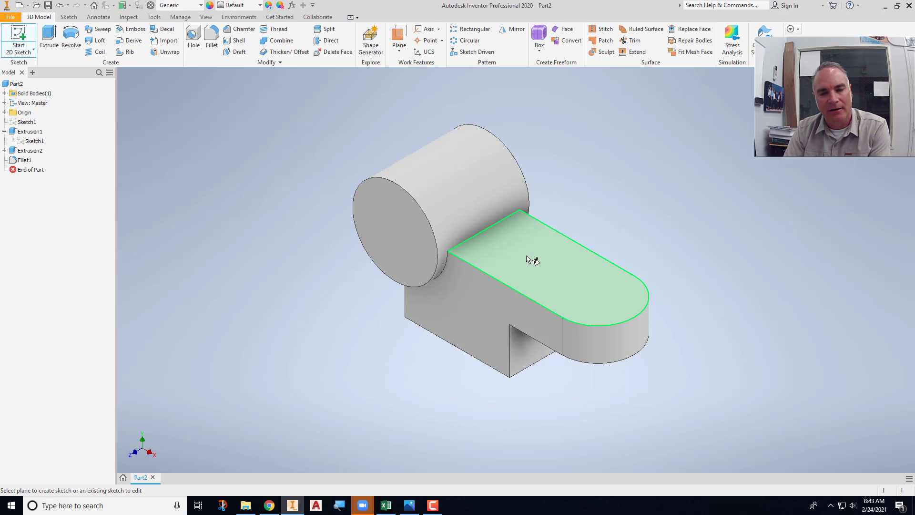
{"action": "left_click", "coordinate": [532, 259]}
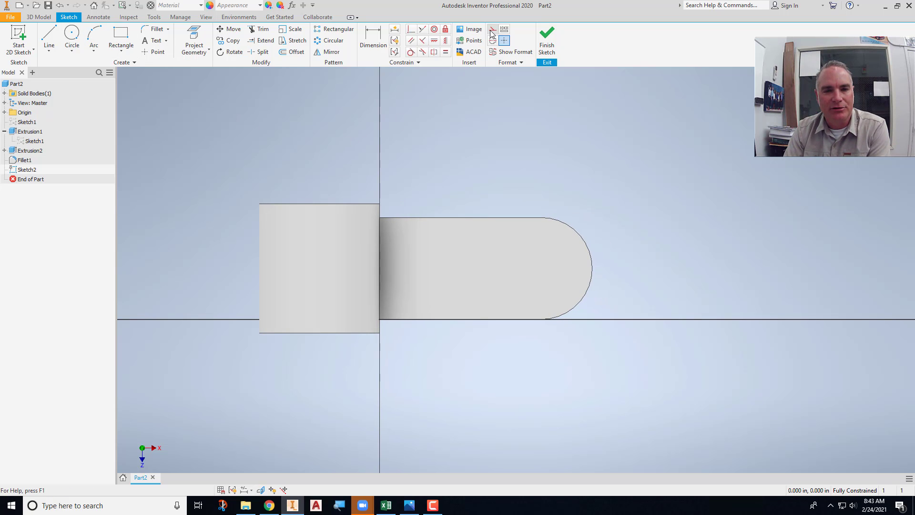
Project the rounded end edge and draw a 1.000-diameter circle on its centre.
{"action": "left_click", "coordinate": [193, 40]}
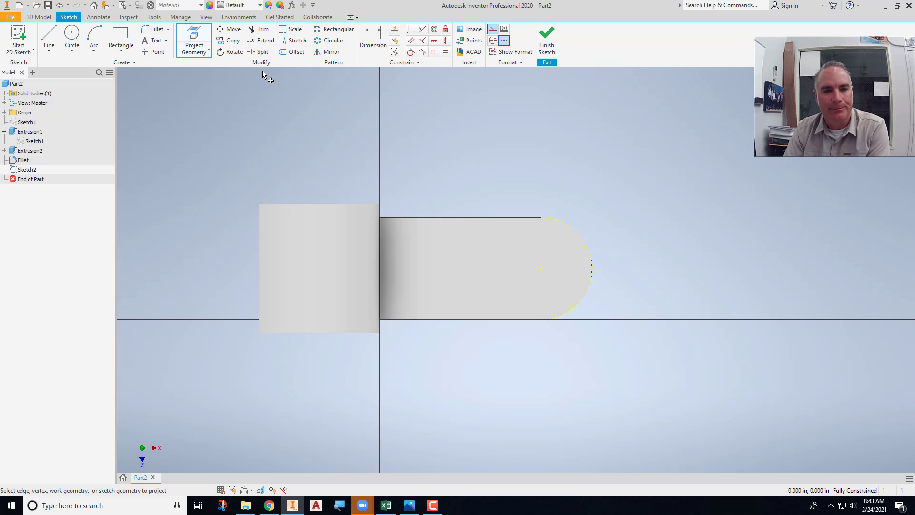
{"action": "left_click", "coordinate": [72, 38]}
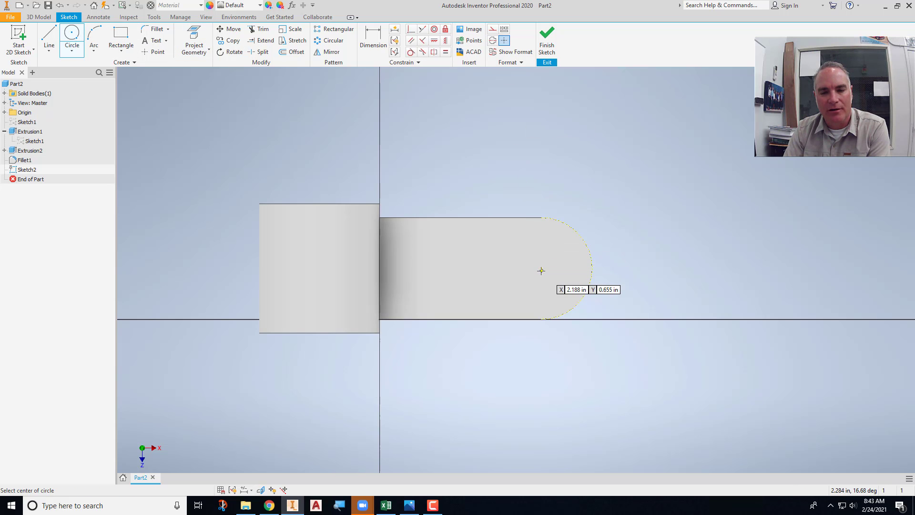
{"action": "left_click", "coordinate": [542, 270]}
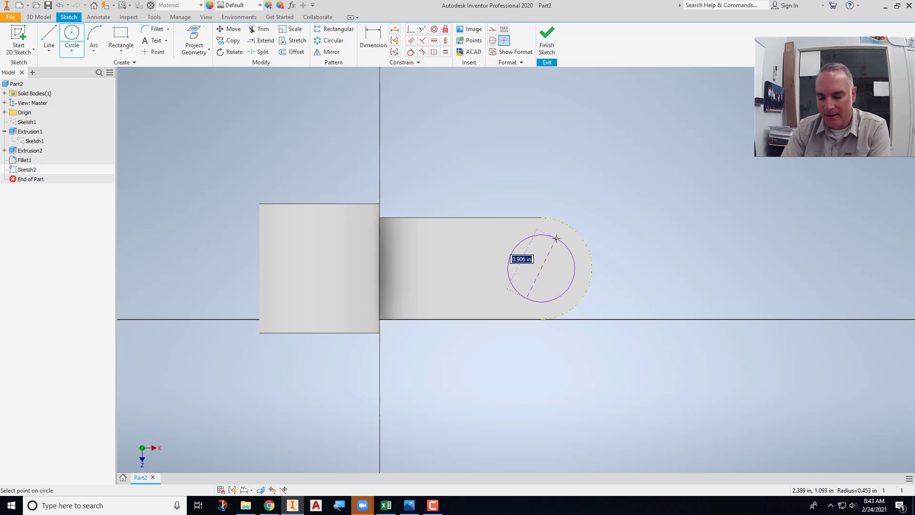
{"action": "left_click", "coordinate": [555, 238]}
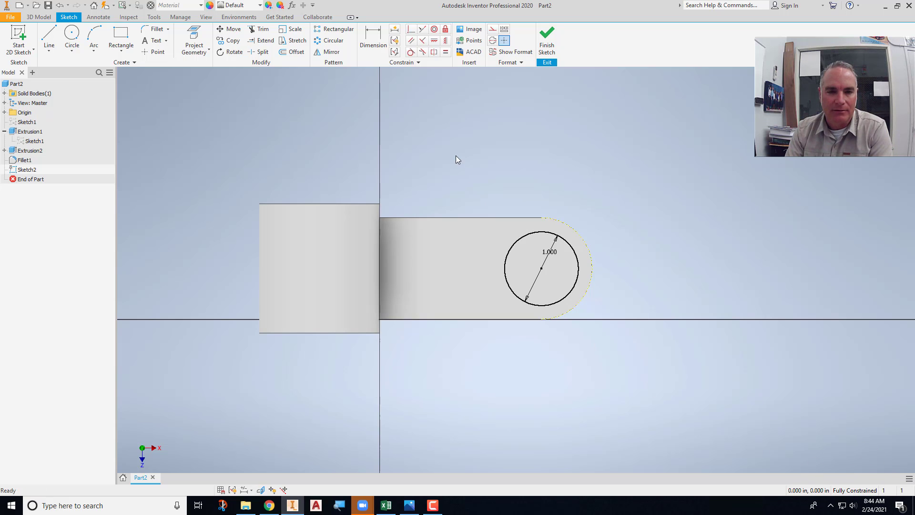
{"action": "mouse_move", "coordinate": [430, 263]}
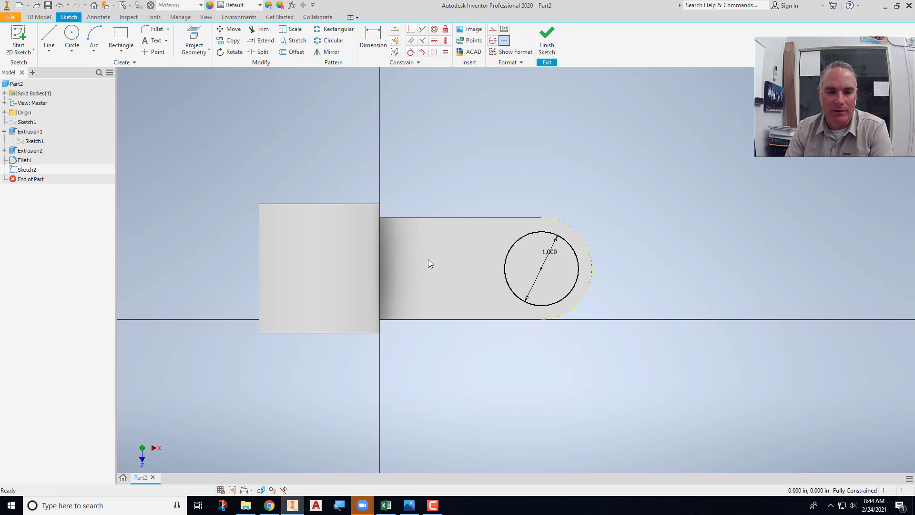
Place a sketch point level with the circle centre and dimension it 1.625 from the centre.
{"action": "left_click", "coordinate": [156, 52]}
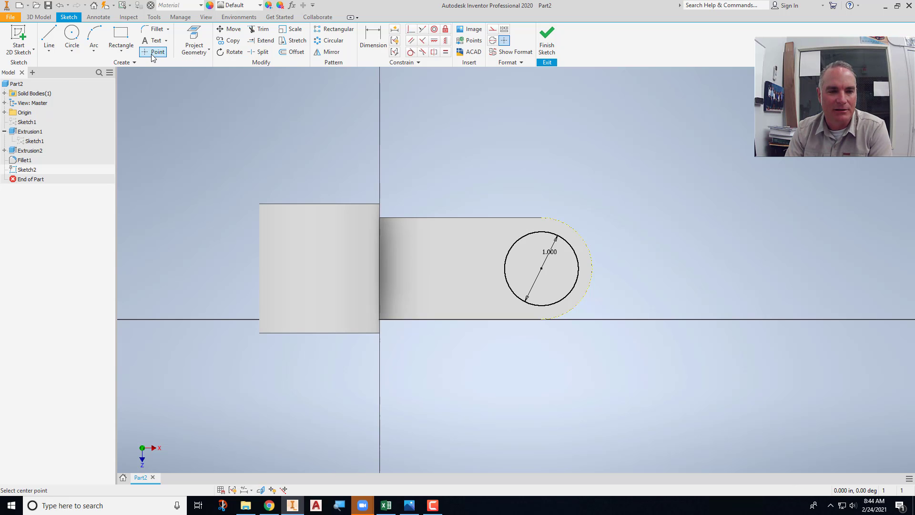
{"action": "left_click", "coordinate": [152, 51]}
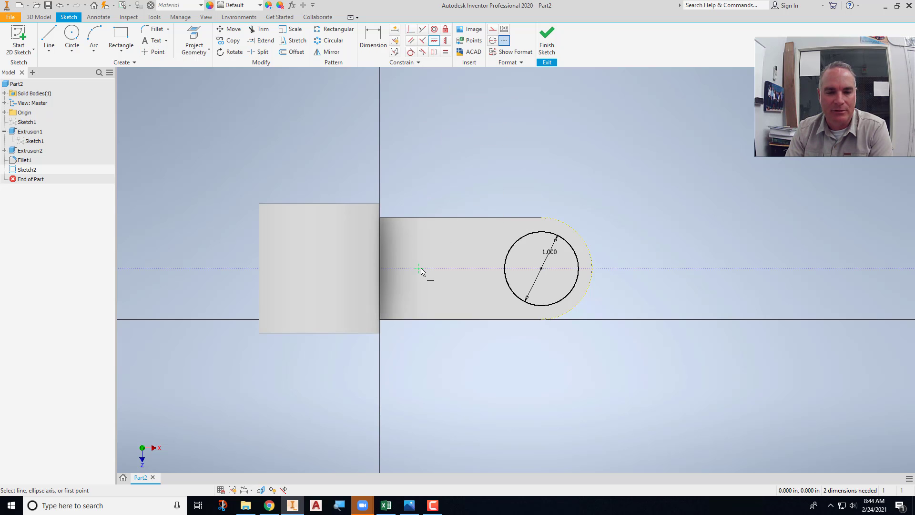
{"action": "left_click", "coordinate": [420, 269]}
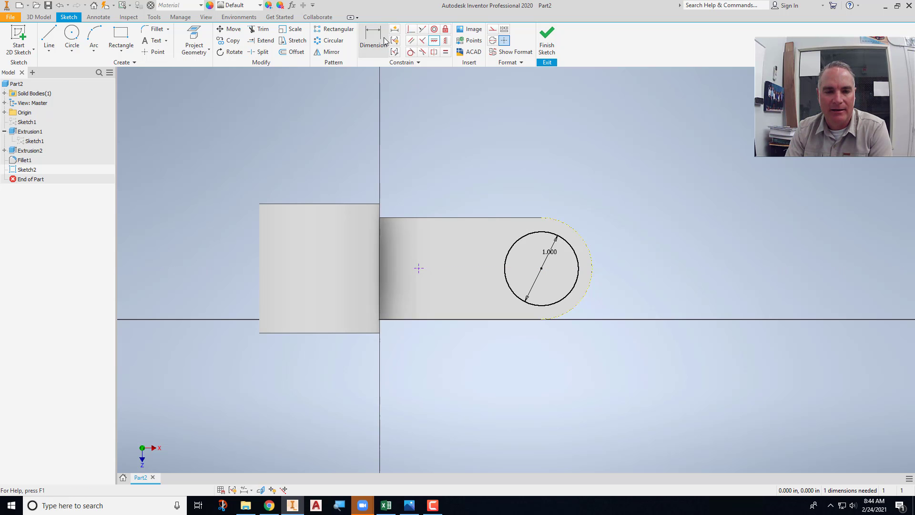
{"action": "left_click", "coordinate": [373, 40]}
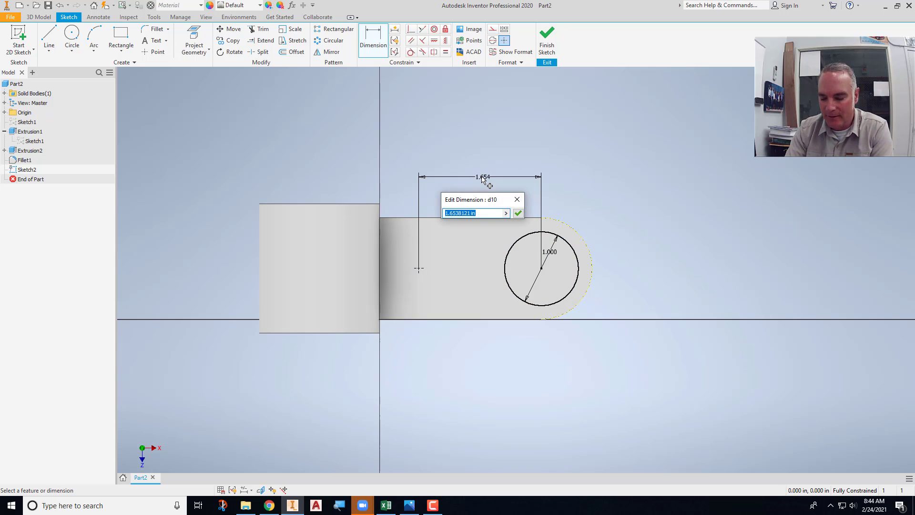
{"action": "type", "text": "1."}
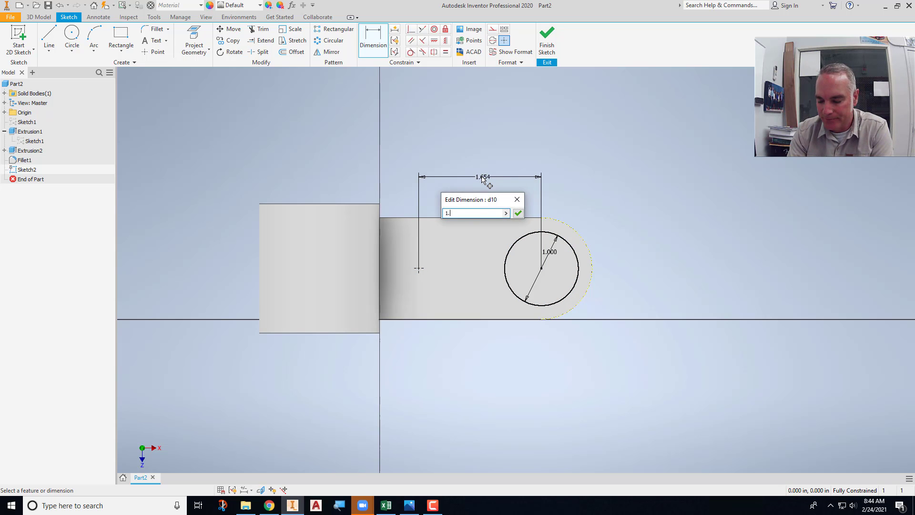
{"action": "left_click", "coordinate": [517, 213]}
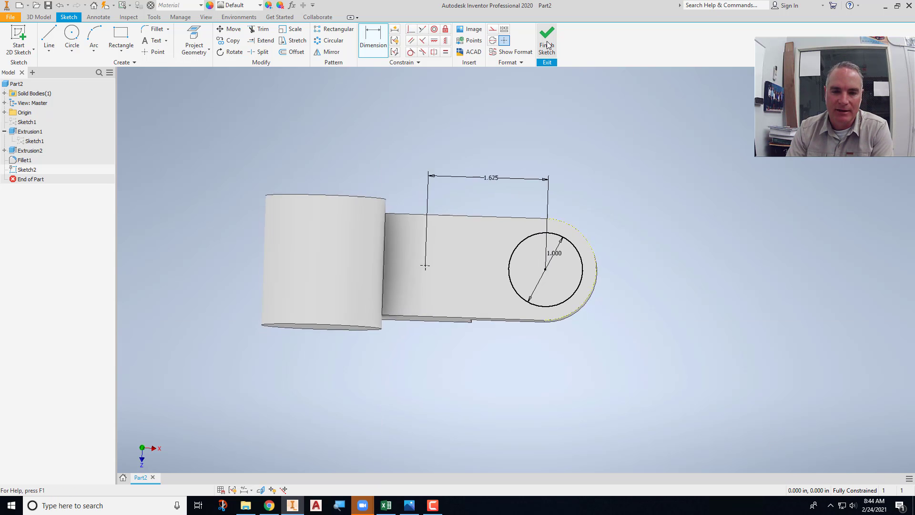
Finish Sketch2 and return to the 3D model.
{"action": "left_click", "coordinate": [547, 35]}
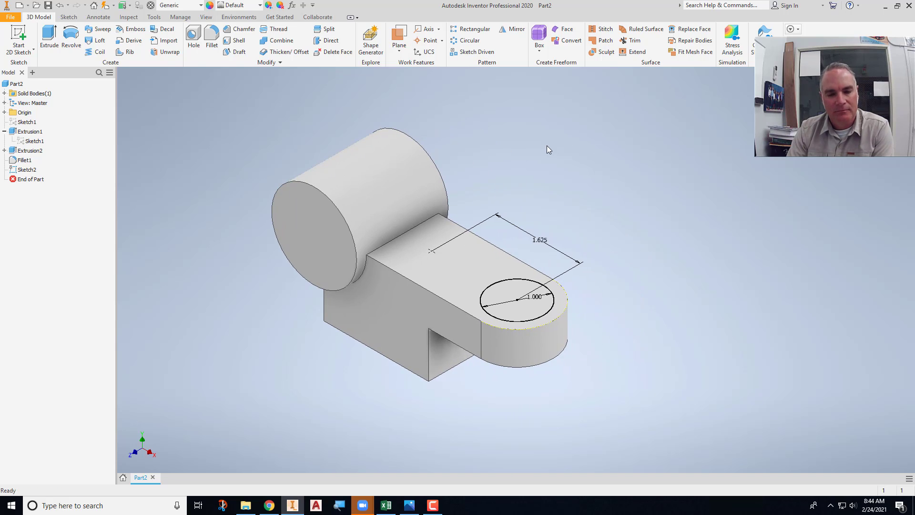
{"action": "left_click", "coordinate": [495, 302]}
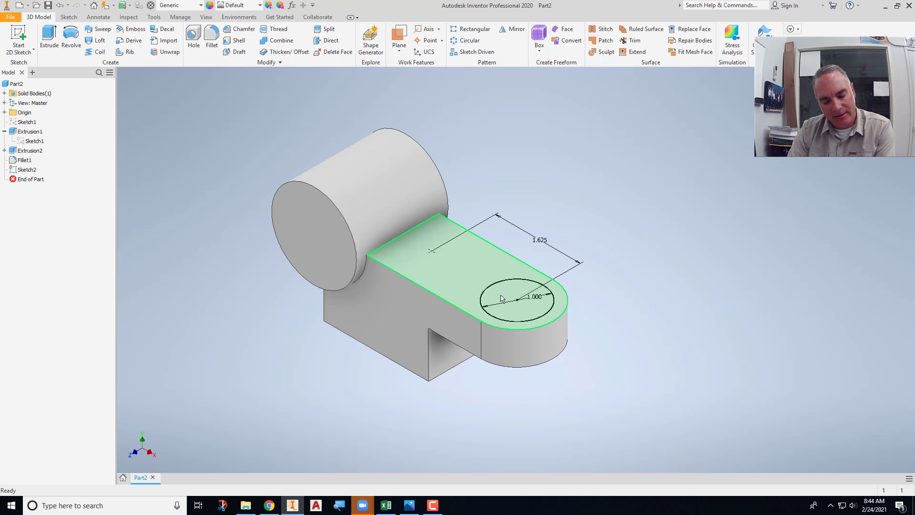
Bring the Index Arm reference drawing back up in Photos to check boss and hole dimensions.
{"action": "left_click", "coordinate": [408, 505]}
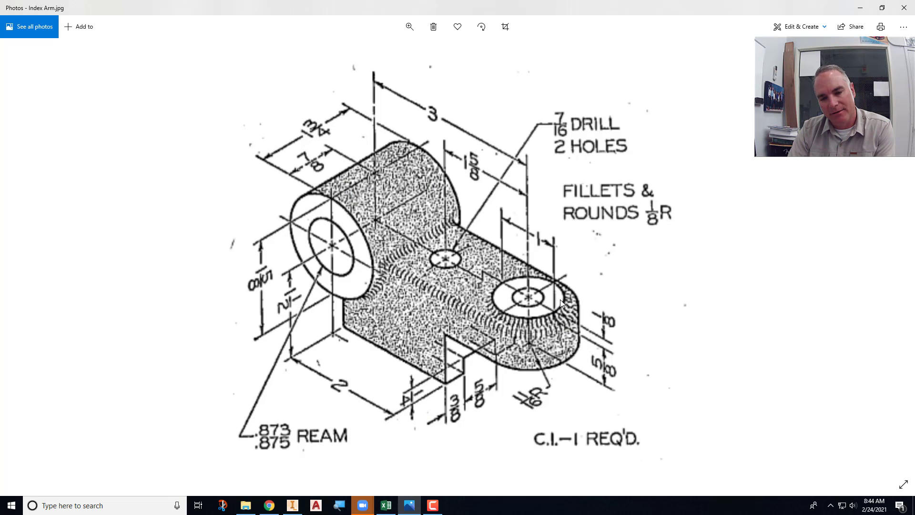
{"action": "mouse_move", "coordinate": [588, 328]}
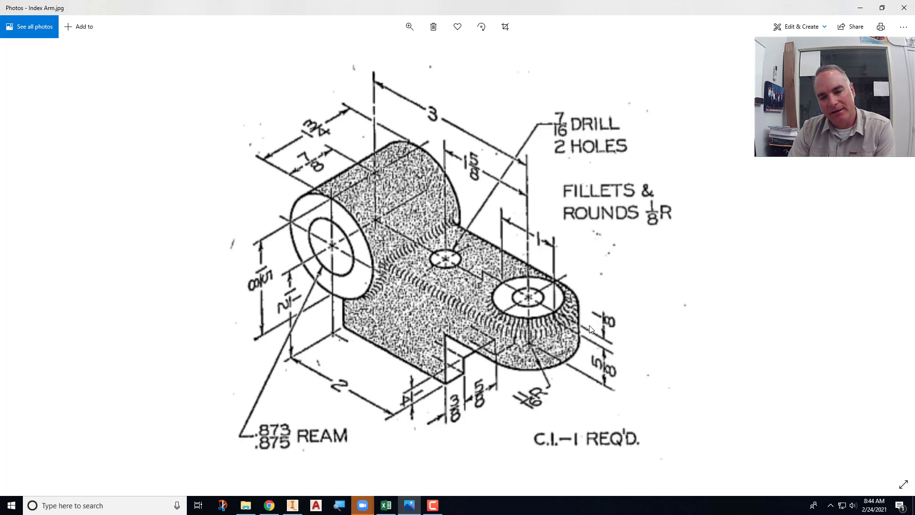
{"action": "mouse_move", "coordinate": [547, 308]}
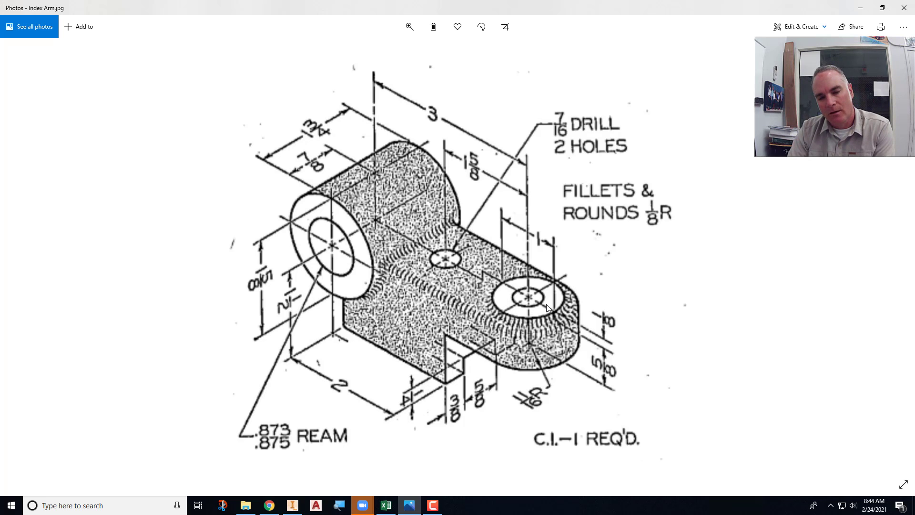
{"action": "mouse_move", "coordinate": [451, 272]}
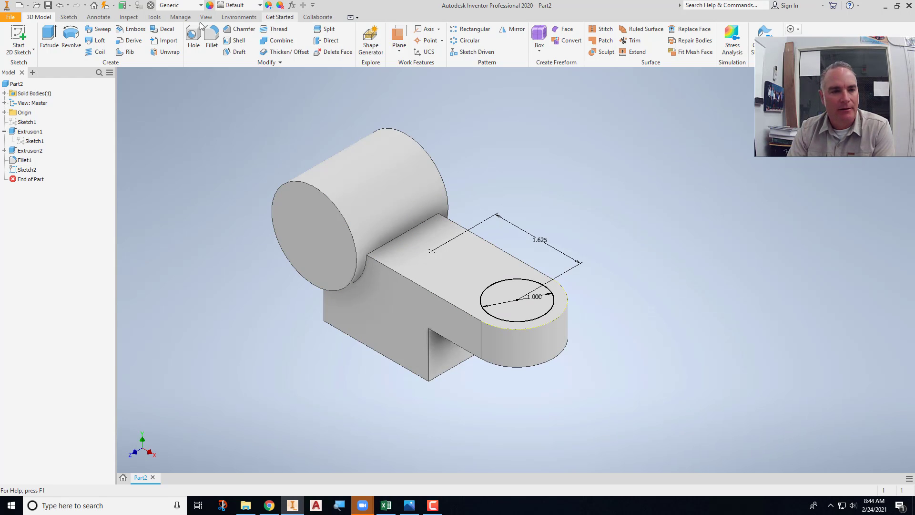
Extrude the one-inch circle 0.125 up as a boss on the arm's rounded end.
{"action": "left_click", "coordinate": [49, 38]}
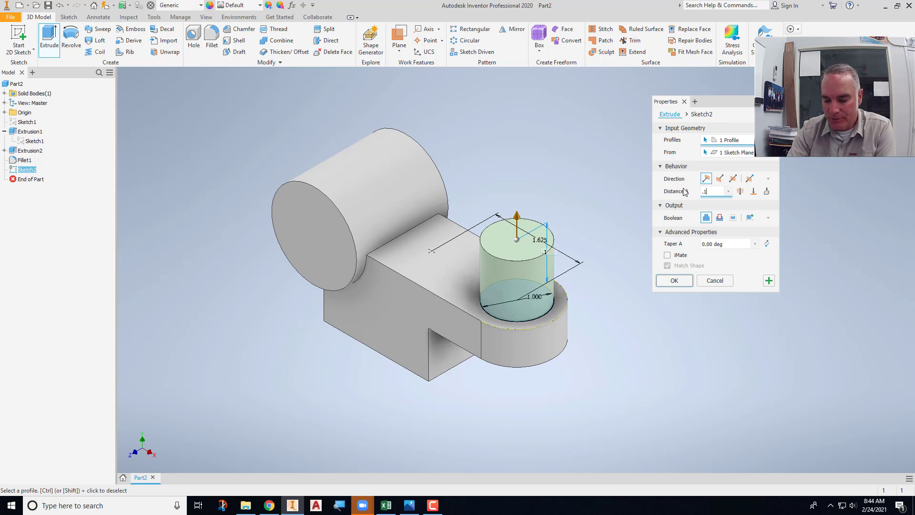
{"action": "type", "text": "125"}
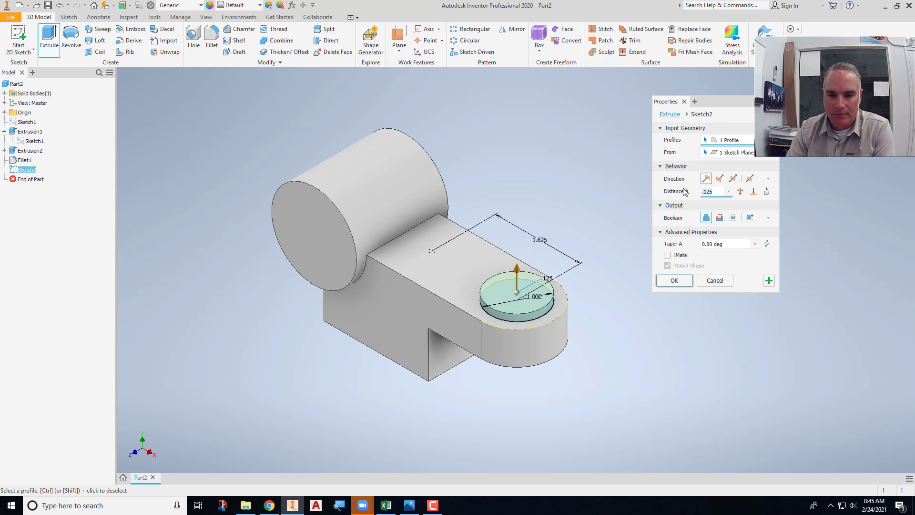
{"action": "left_click", "coordinate": [674, 281]}
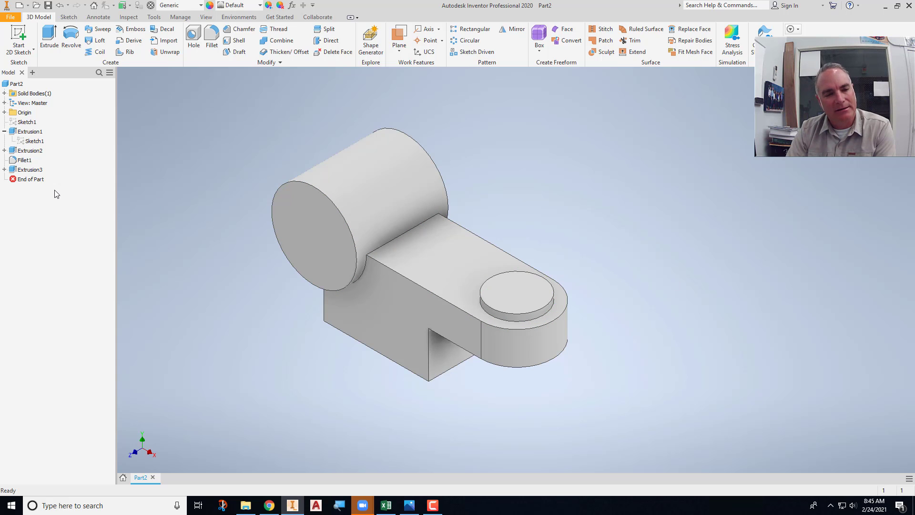
Share Sketch2 under Extrusion3 so its point stays visible, then cancel a started hole.
{"action": "right_click", "coordinate": [33, 177]}
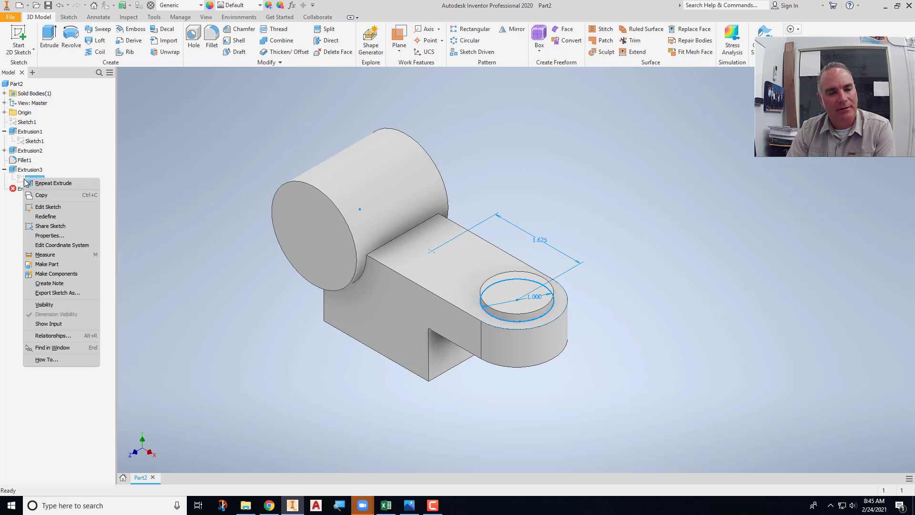
{"action": "mouse_move", "coordinate": [51, 226]}
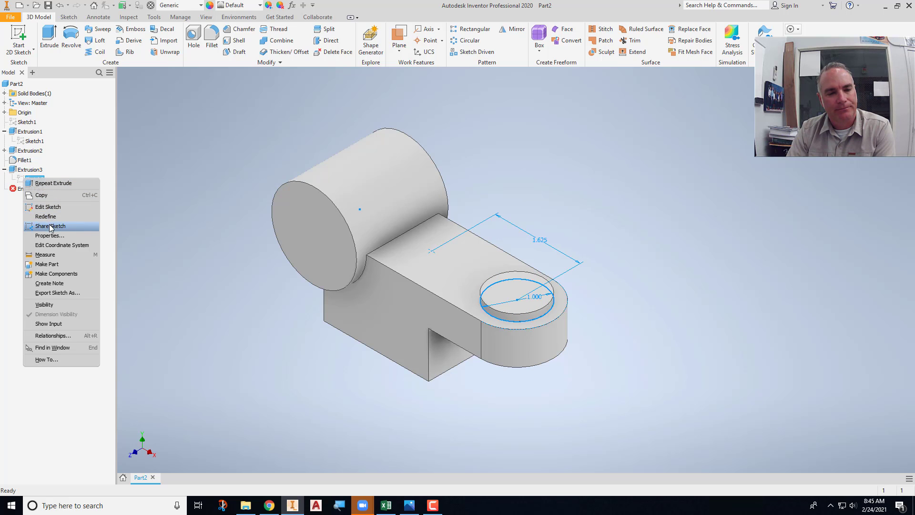
{"action": "left_click", "coordinate": [50, 226]}
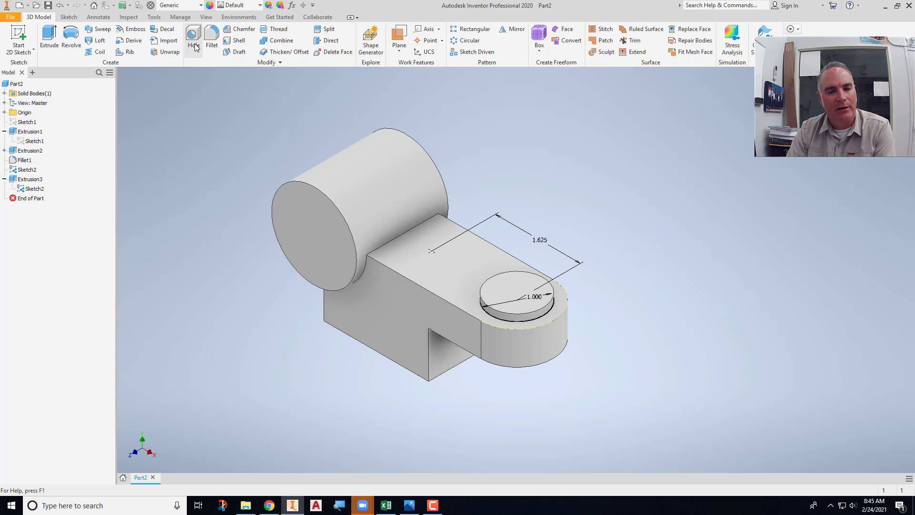
{"action": "left_click", "coordinate": [193, 40]}
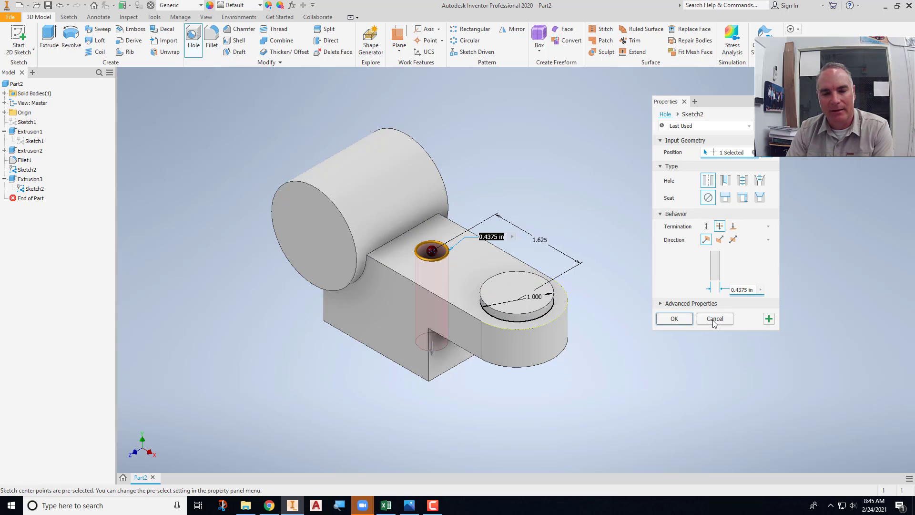
{"action": "left_click", "coordinate": [714, 318]}
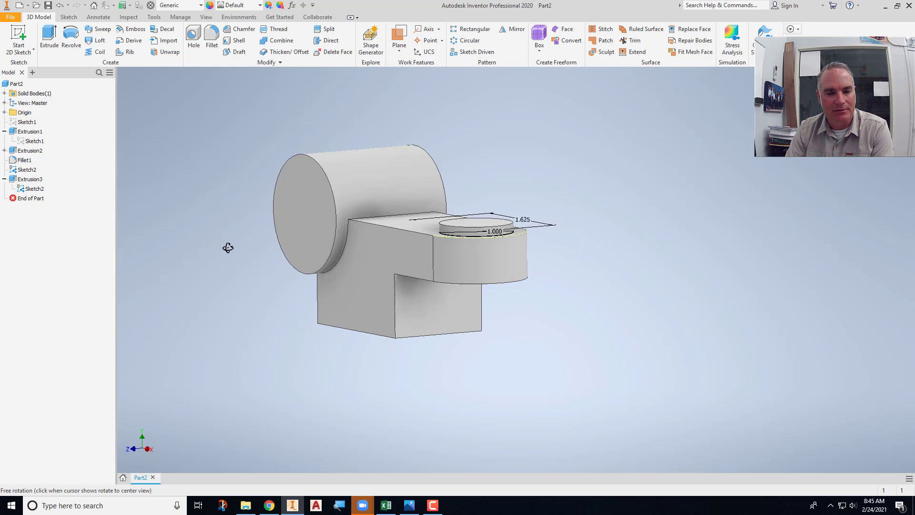
Sketch a .625 by .250 rectangle on the arm's end face, .375 from the edge.
{"action": "left_click", "coordinate": [194, 40]}
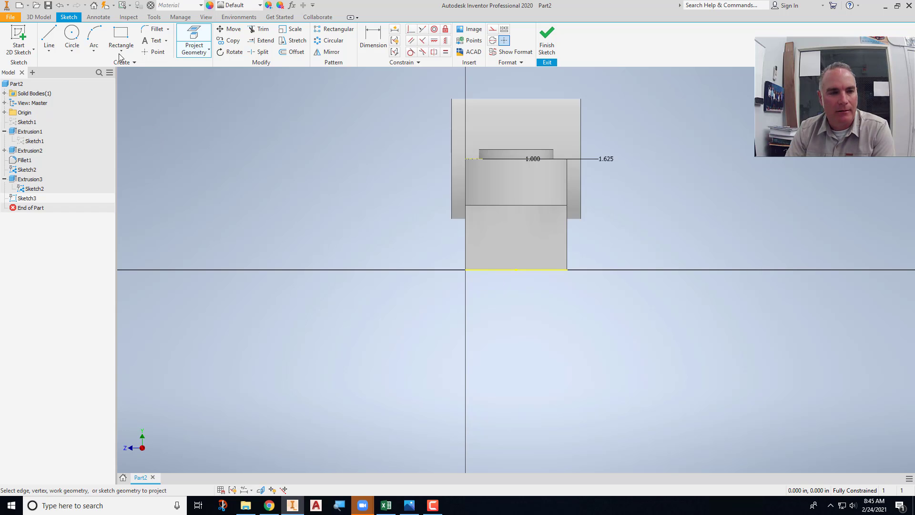
{"action": "left_click", "coordinate": [49, 39]}
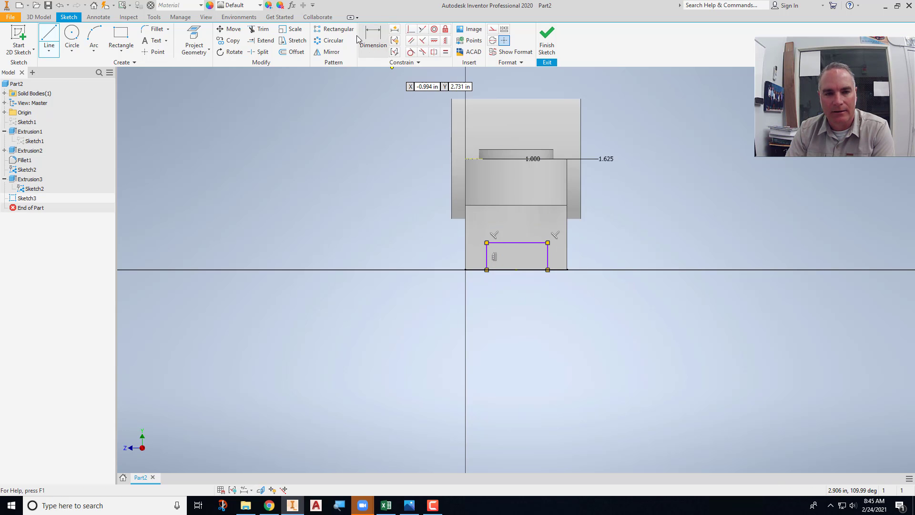
{"action": "left_click", "coordinate": [373, 33]}
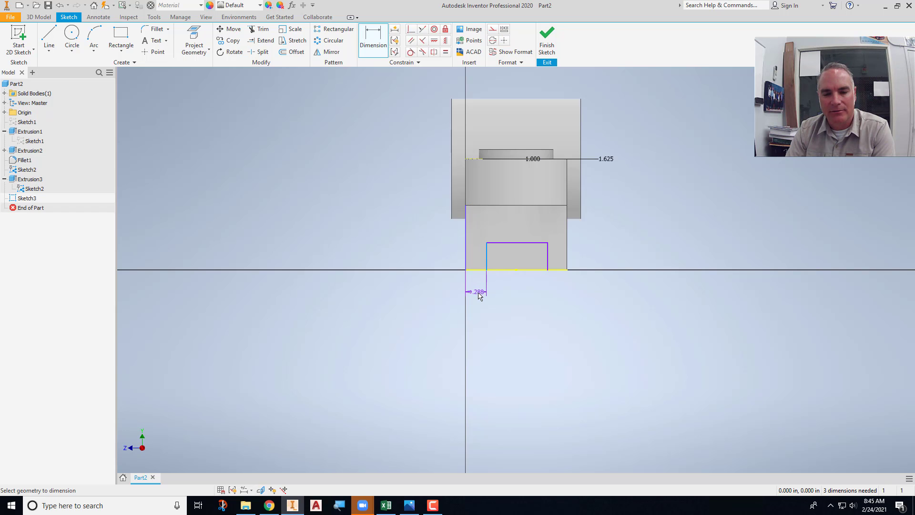
{"action": "left_click", "coordinate": [475, 292]}
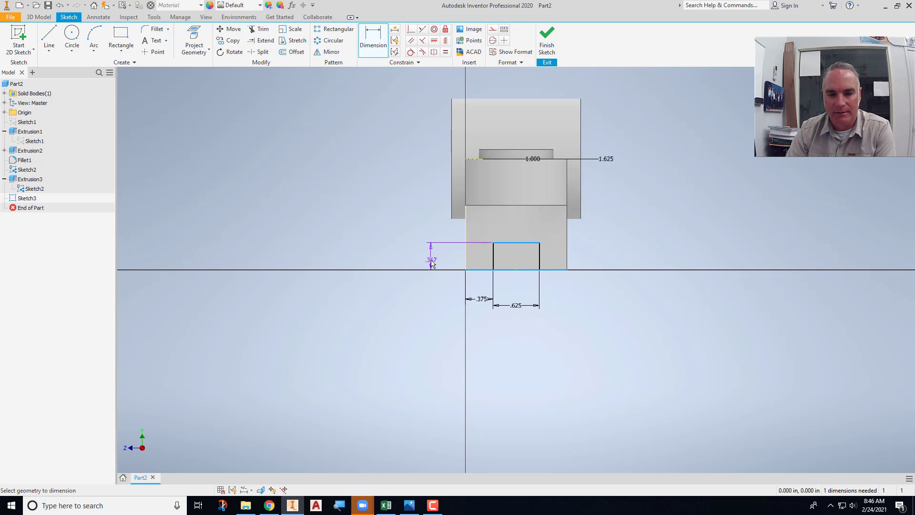
{"action": "left_click", "coordinate": [454, 265]}
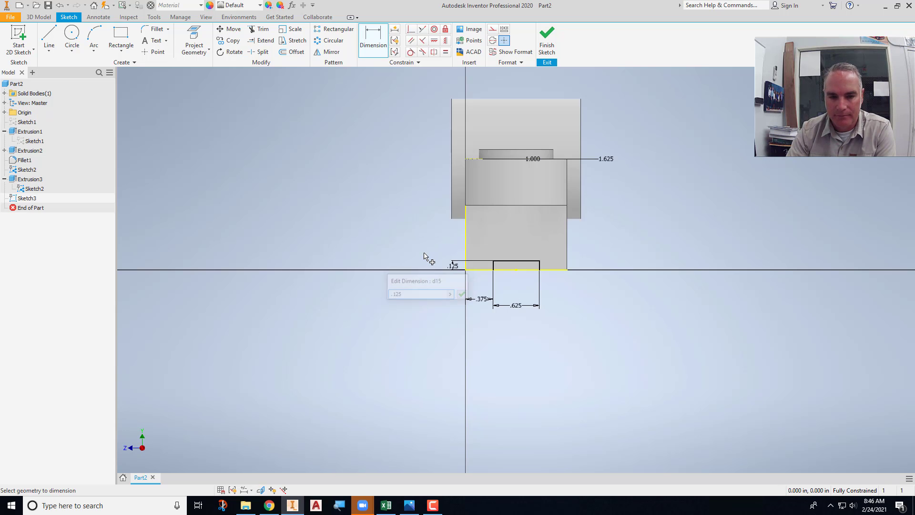
{"action": "left_click", "coordinate": [461, 294]}
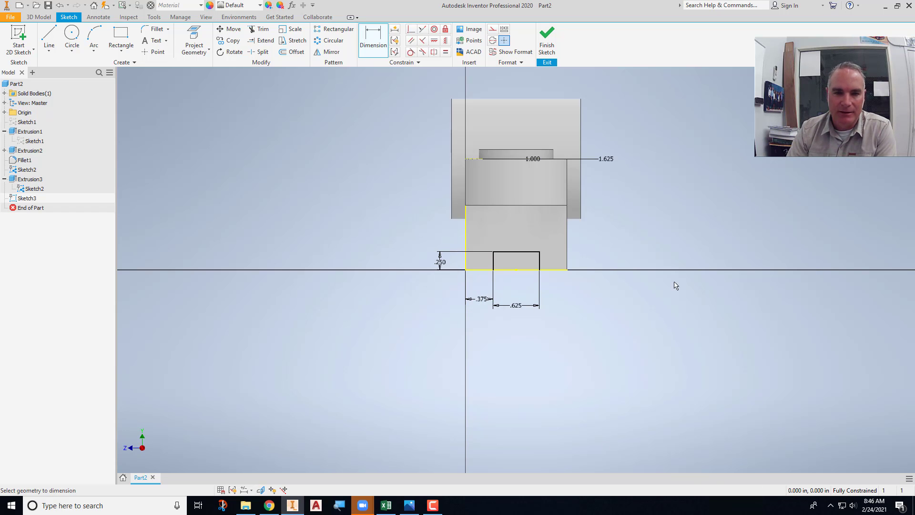
{"action": "left_click", "coordinate": [546, 35]}
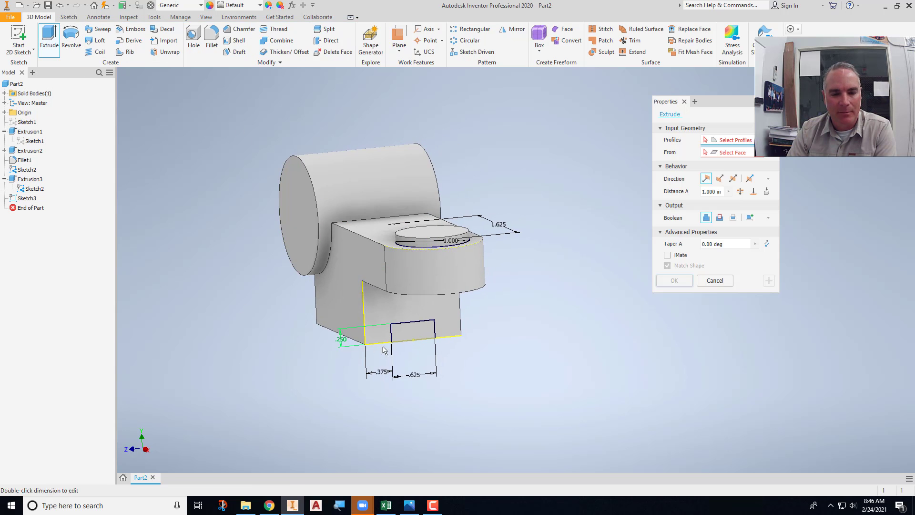
Cut the notch rectangle through all as Extrusion4 under the arm.
{"action": "left_click", "coordinate": [420, 338]}
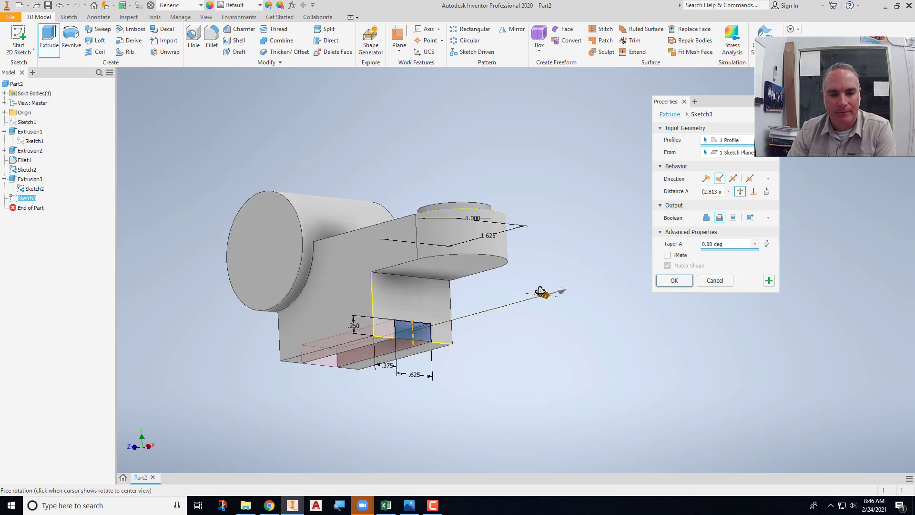
{"action": "left_click", "coordinate": [674, 280]}
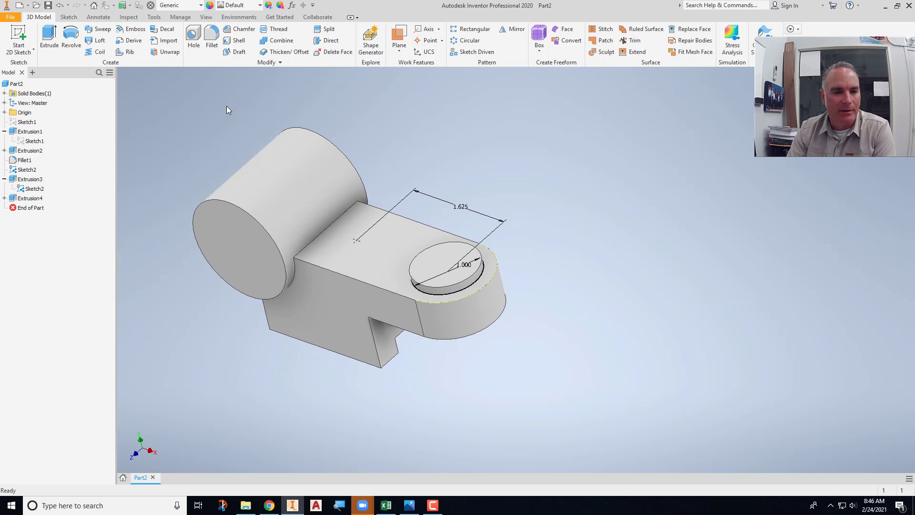
{"action": "mouse_move", "coordinate": [153, 223]}
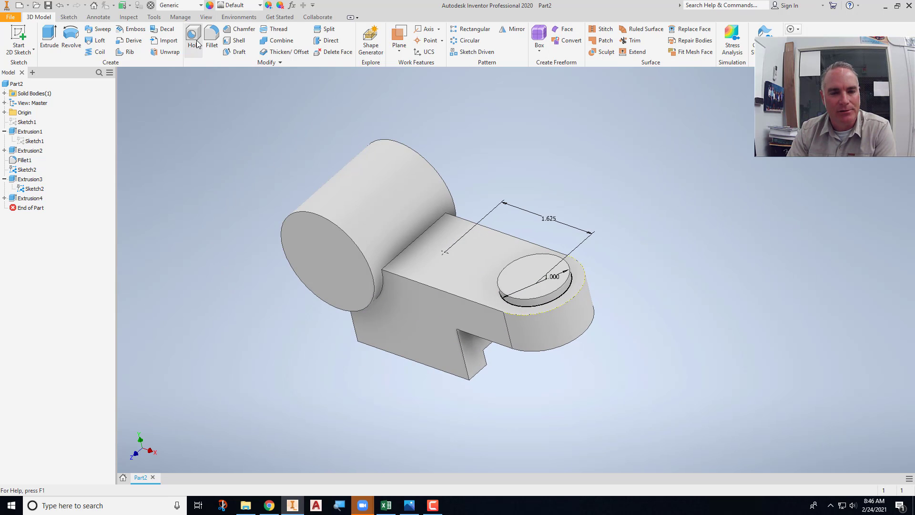
Drill through-all holes at the sketch points in the arm block and the boss.
{"action": "left_click", "coordinate": [193, 40]}
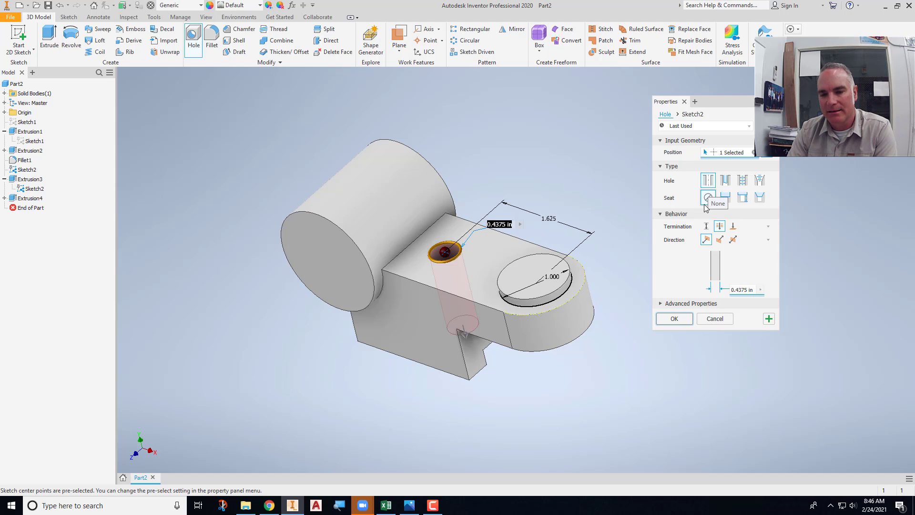
{"action": "left_click", "coordinate": [708, 198]}
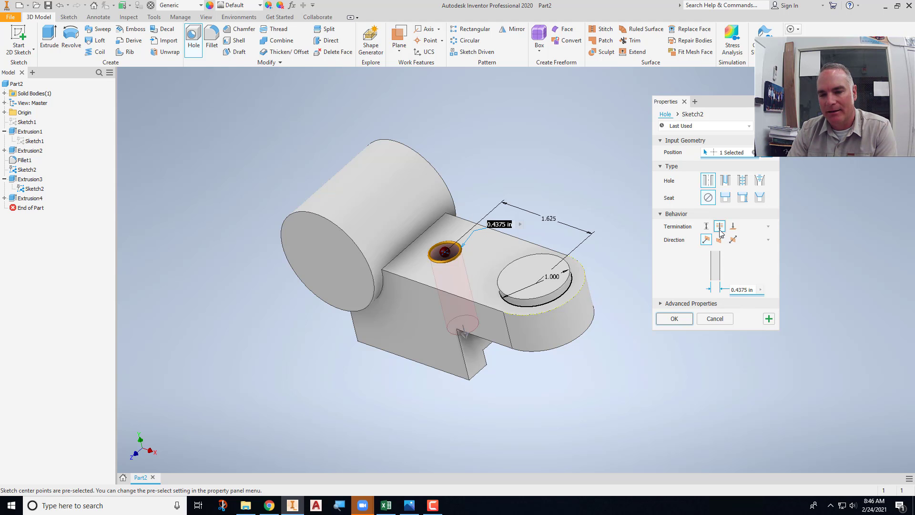
{"action": "left_click", "coordinate": [674, 319]}
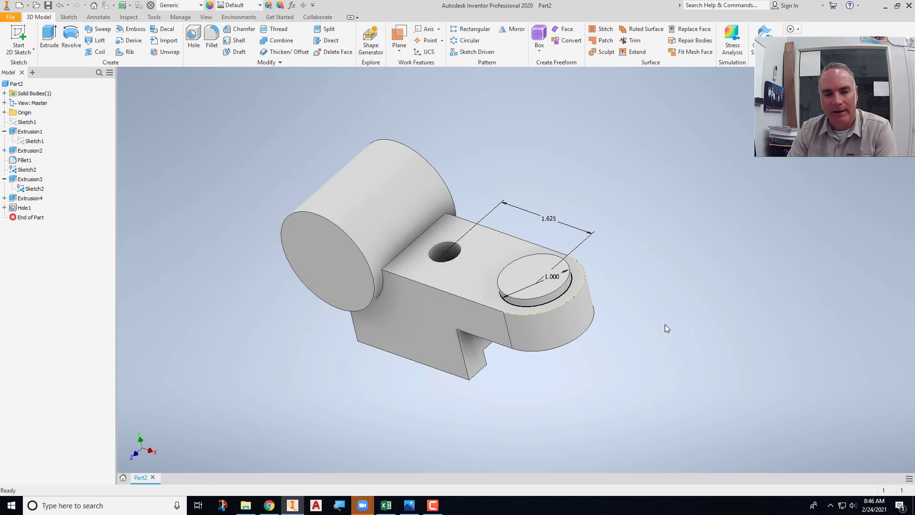
{"action": "mouse_move", "coordinate": [241, 98]}
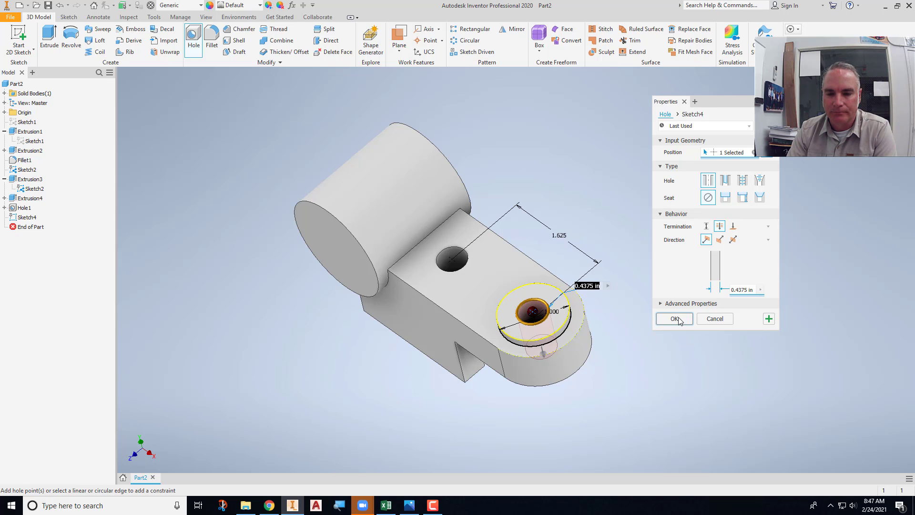
{"action": "left_click", "coordinate": [674, 318]}
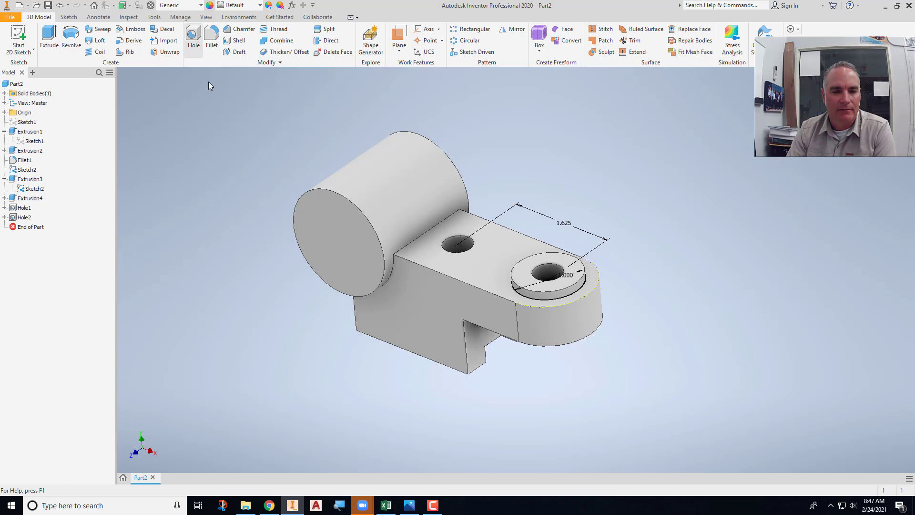
Bore a .875 diameter hole through the cylinder.
{"action": "left_click", "coordinate": [194, 40]}
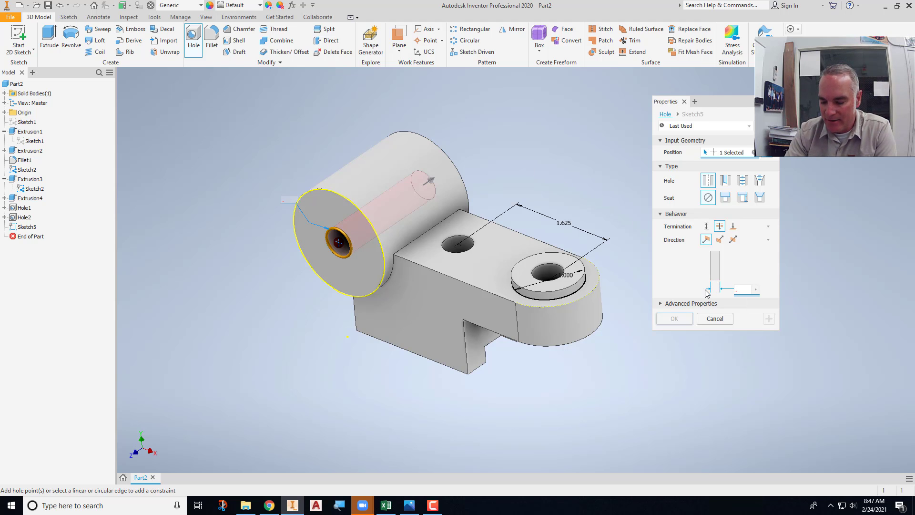
{"action": "type", "text": ".875"}
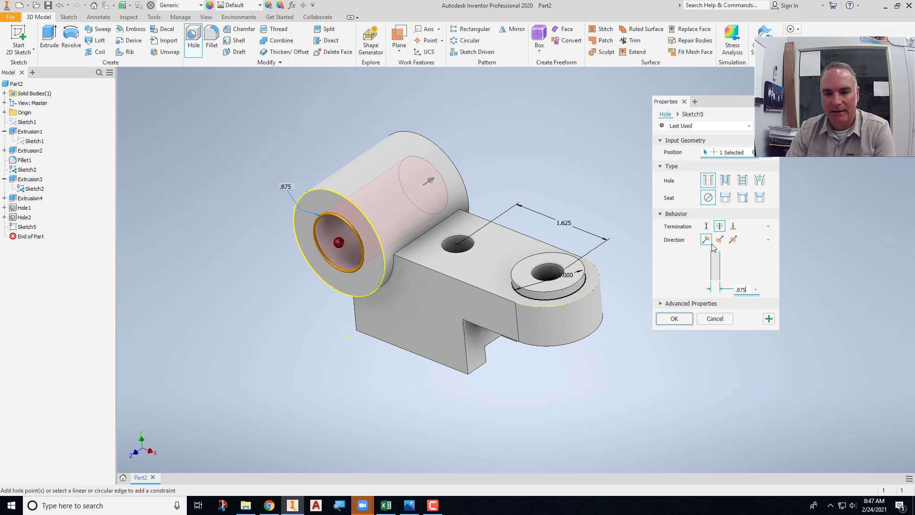
{"action": "left_click", "coordinate": [674, 319]}
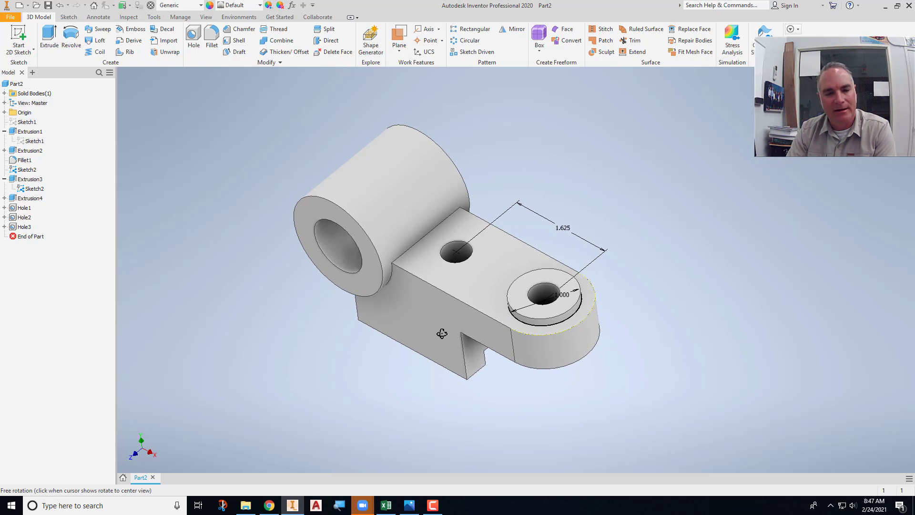
{"action": "right_click", "coordinate": [29, 188]}
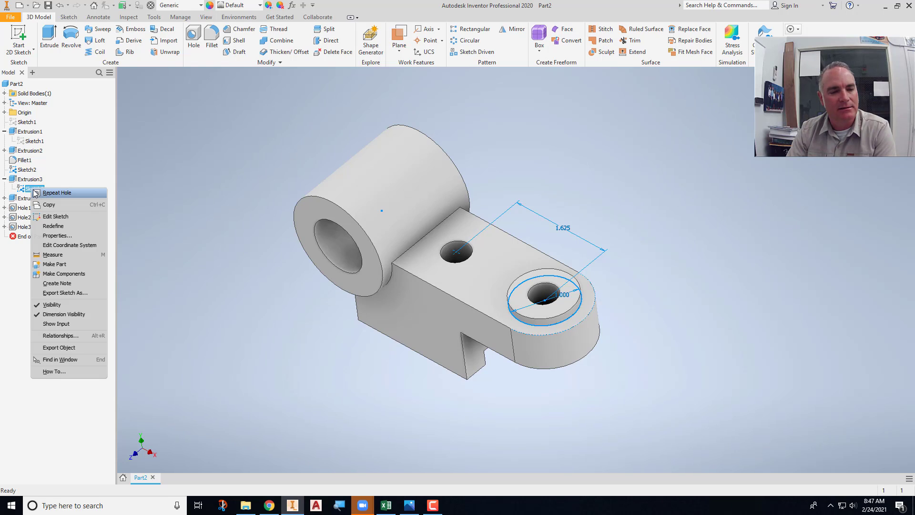
{"action": "left_click", "coordinate": [188, 331]}
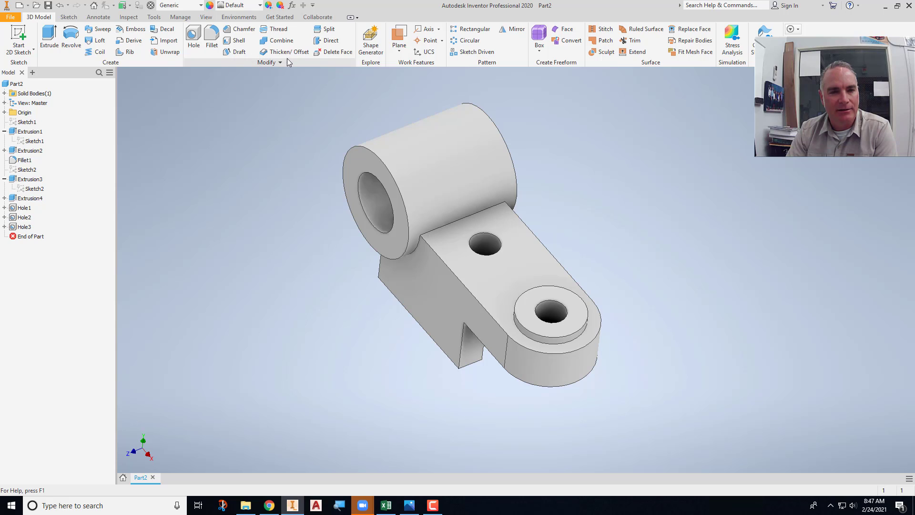
Fillet ten edges around the arm, boss and cylinder junction at 0.125 in as Fillet2.
{"action": "left_click", "coordinate": [212, 40]}
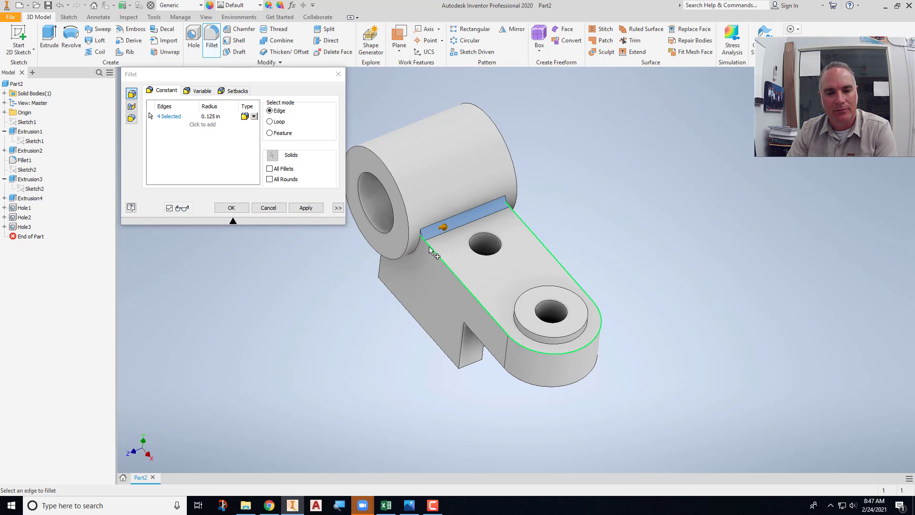
{"action": "left_click", "coordinate": [478, 311]}
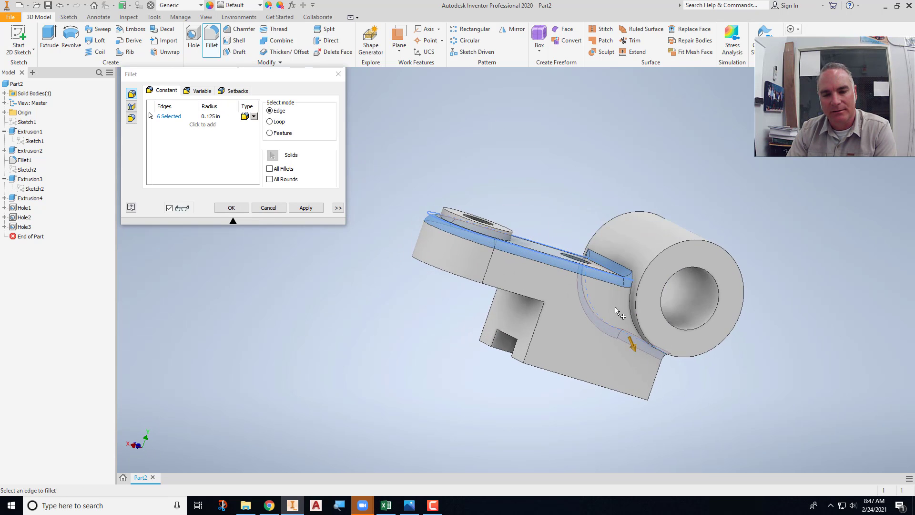
{"action": "left_click", "coordinate": [628, 286]}
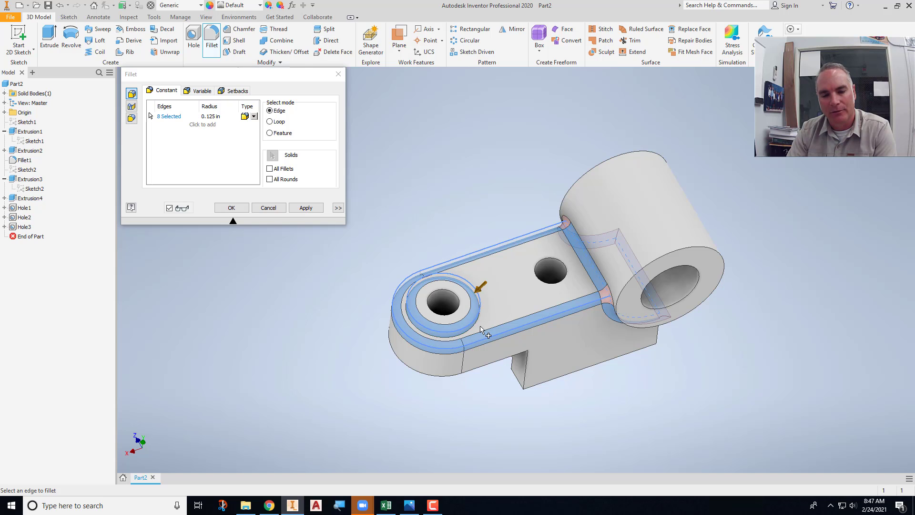
{"action": "mouse_move", "coordinate": [476, 290]}
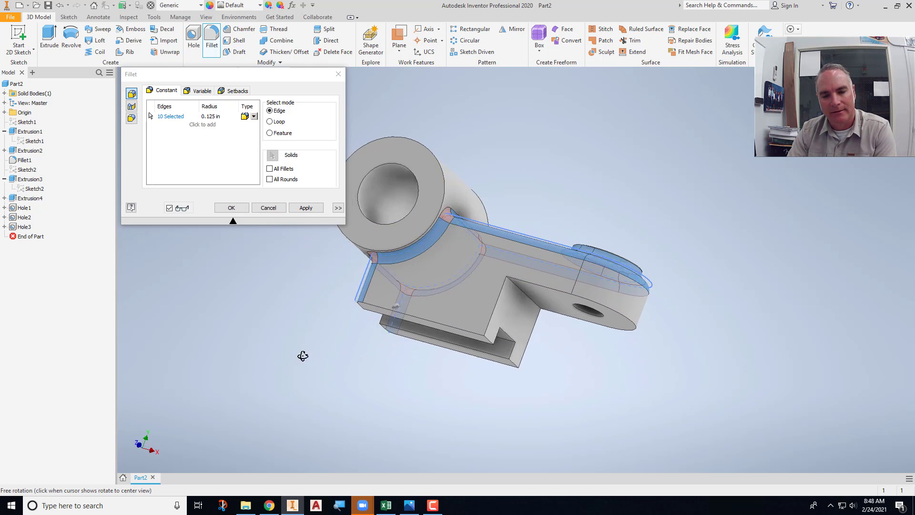
{"action": "left_click_drag", "start_coordinate": [303, 355], "coordinate": [470, 364]}
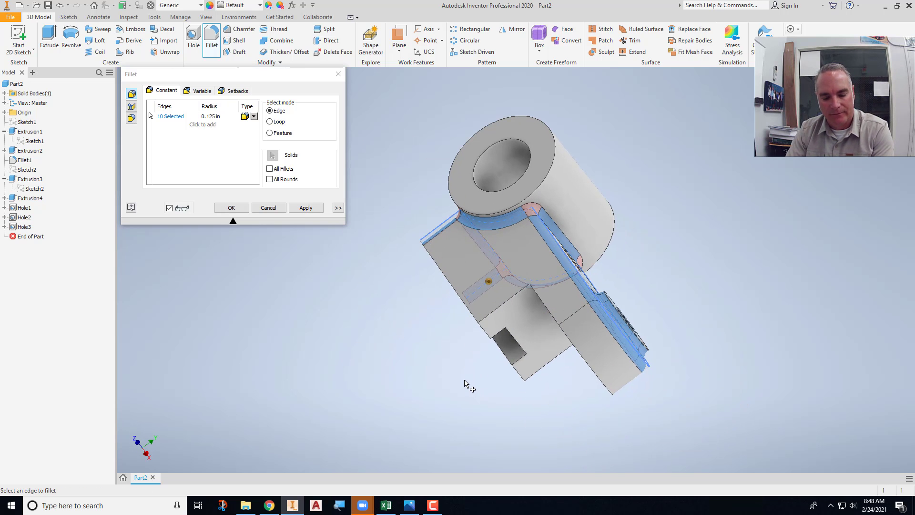
{"action": "left_click", "coordinate": [231, 207]}
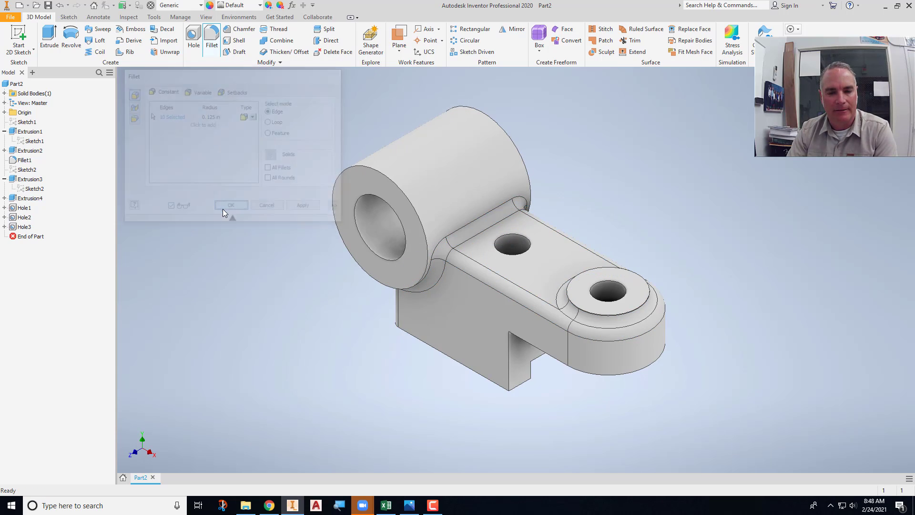
{"action": "left_click", "coordinate": [231, 205]}
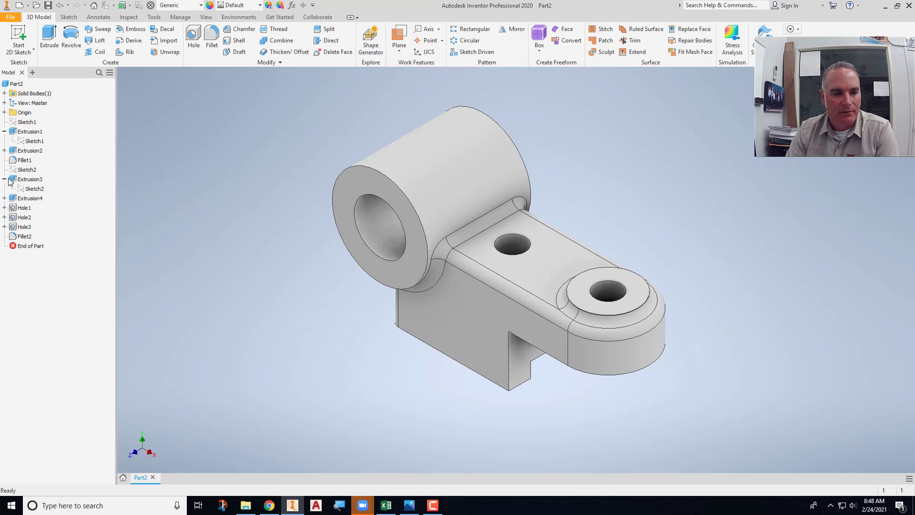
Collapse the feature sketches in the browser and preview Extrusion1 and the Extrusion4 notch cut.
{"action": "left_click", "coordinate": [5, 178]}
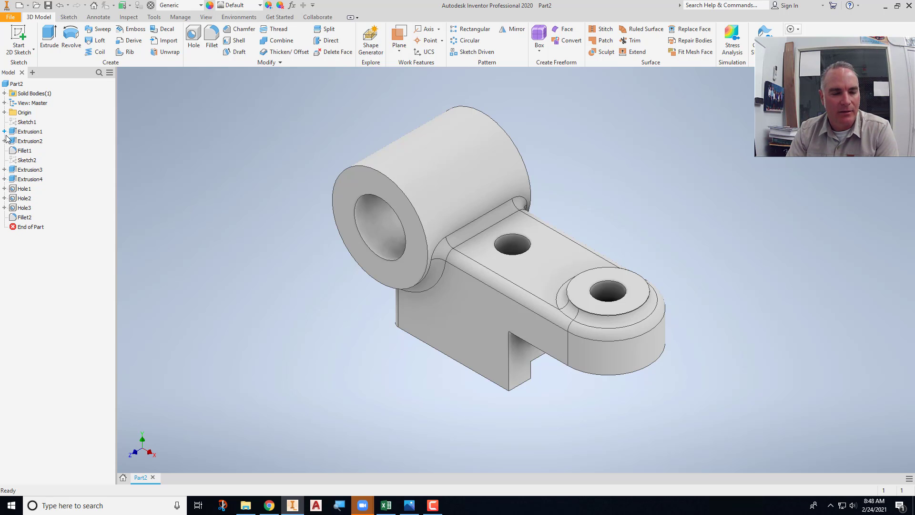
{"action": "left_click", "coordinate": [27, 122]}
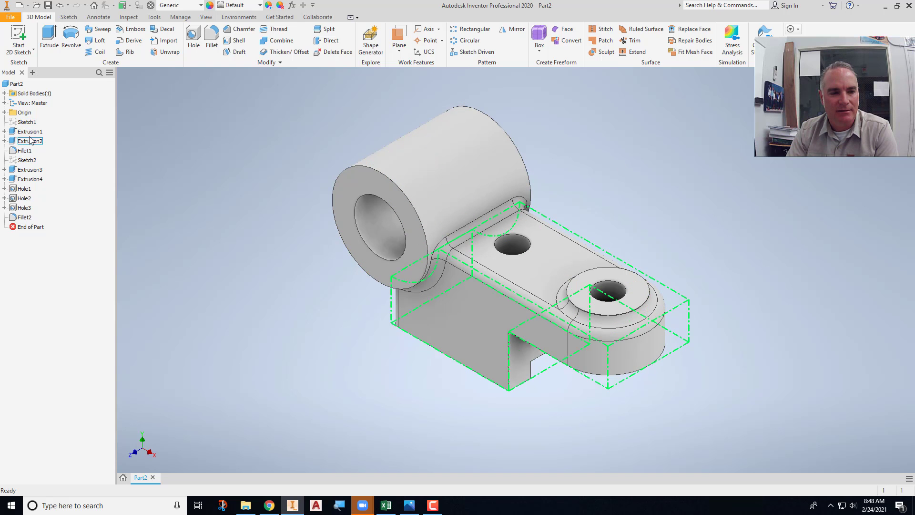
{"action": "left_click", "coordinate": [30, 132]}
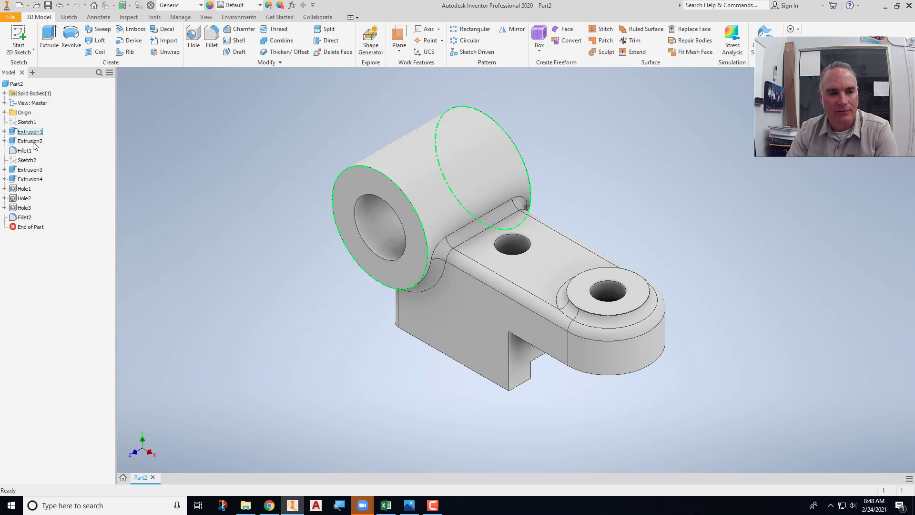
{"action": "left_click", "coordinate": [29, 179]}
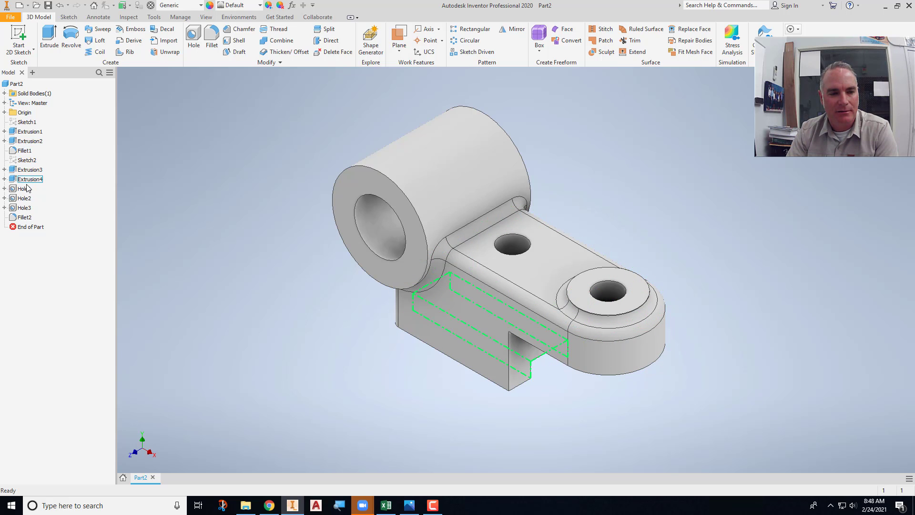
Preview Hole1, Hole2 and Fillet2 in turn to review what each built.
{"action": "left_click", "coordinate": [25, 150]}
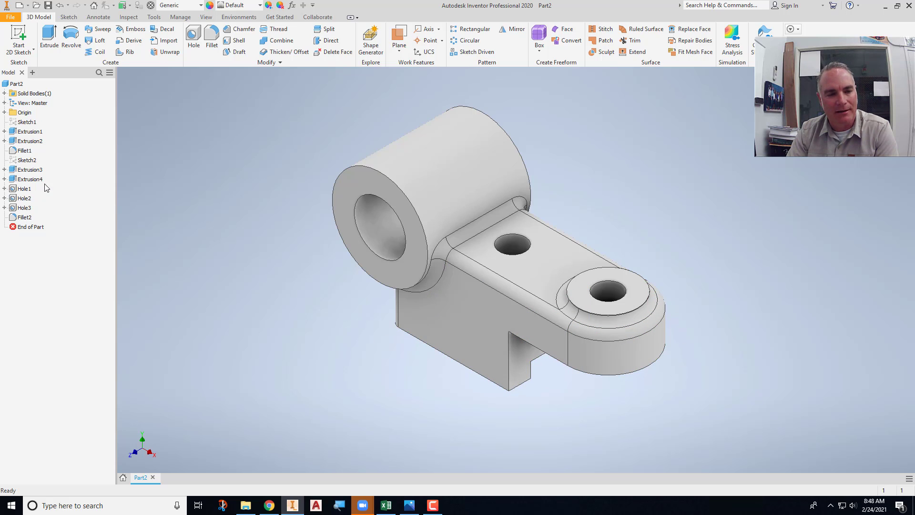
{"action": "left_click", "coordinate": [24, 218]}
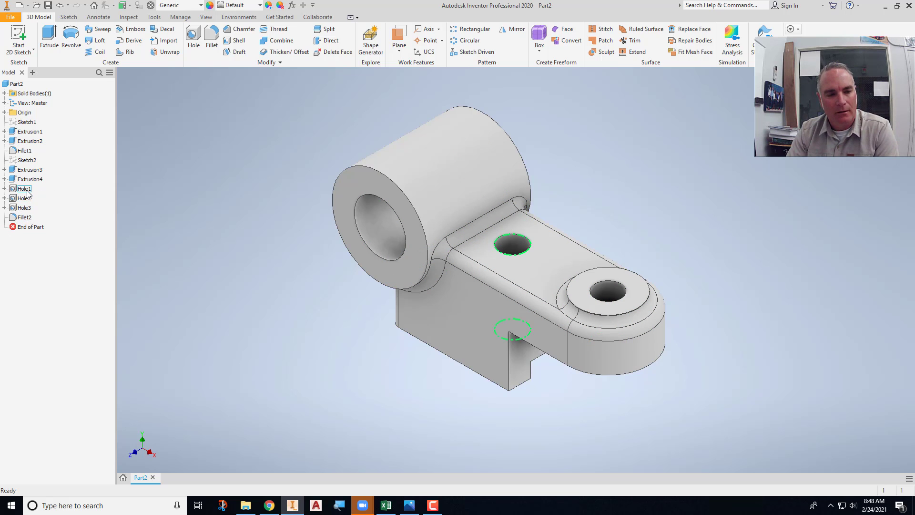
{"action": "left_click", "coordinate": [24, 150]}
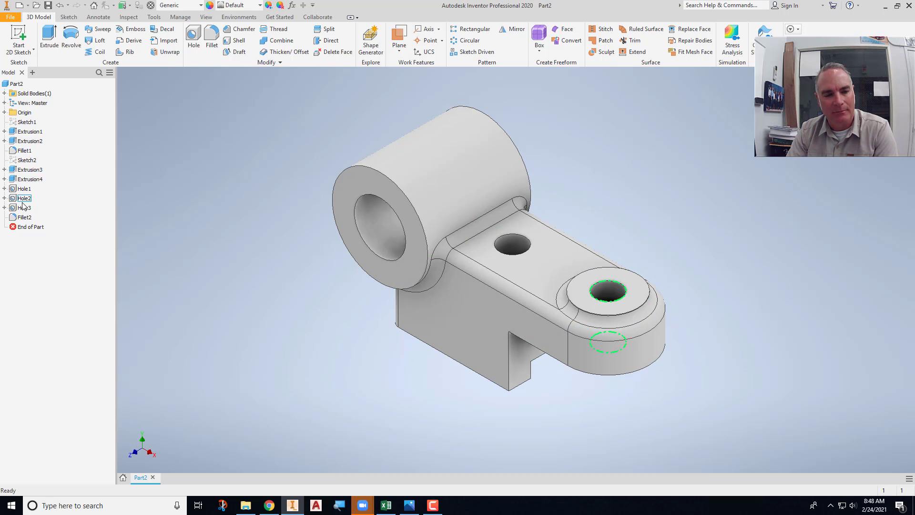
{"action": "left_click", "coordinate": [25, 218]}
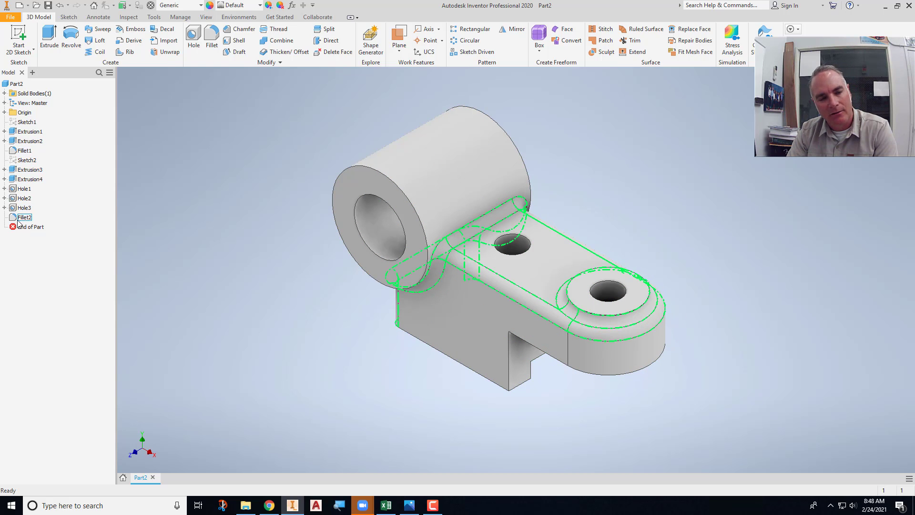